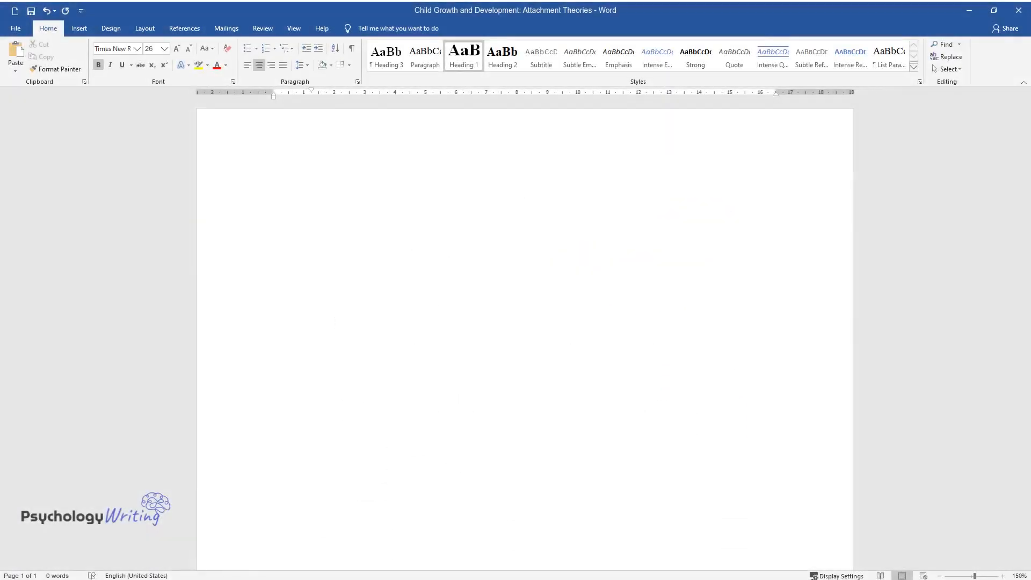
- Write the essay title 'Child Growth and Development: Attachment Theories' as a centred bold heading
type("Child Growth")
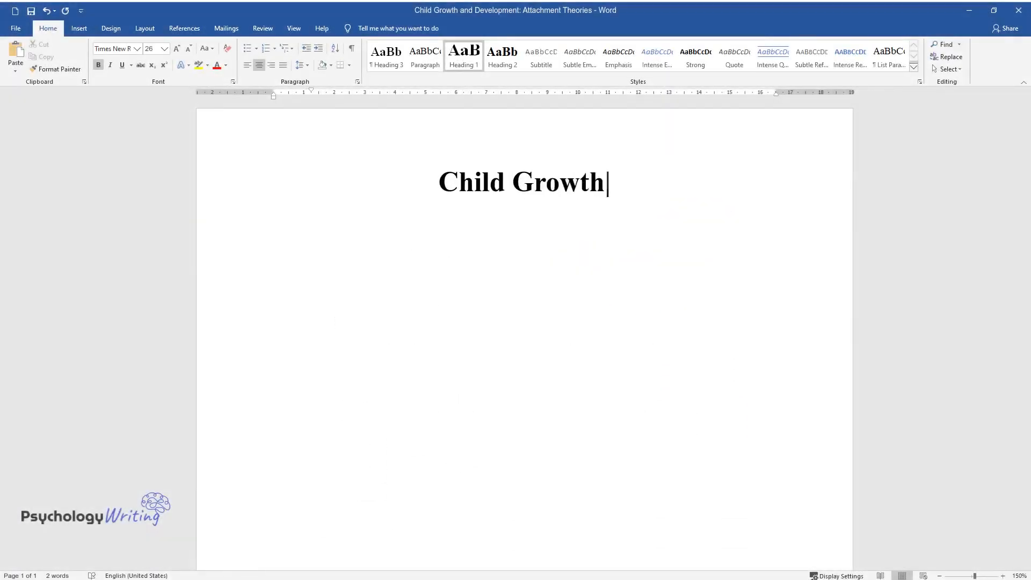
type("and Development: Attachment Theories")
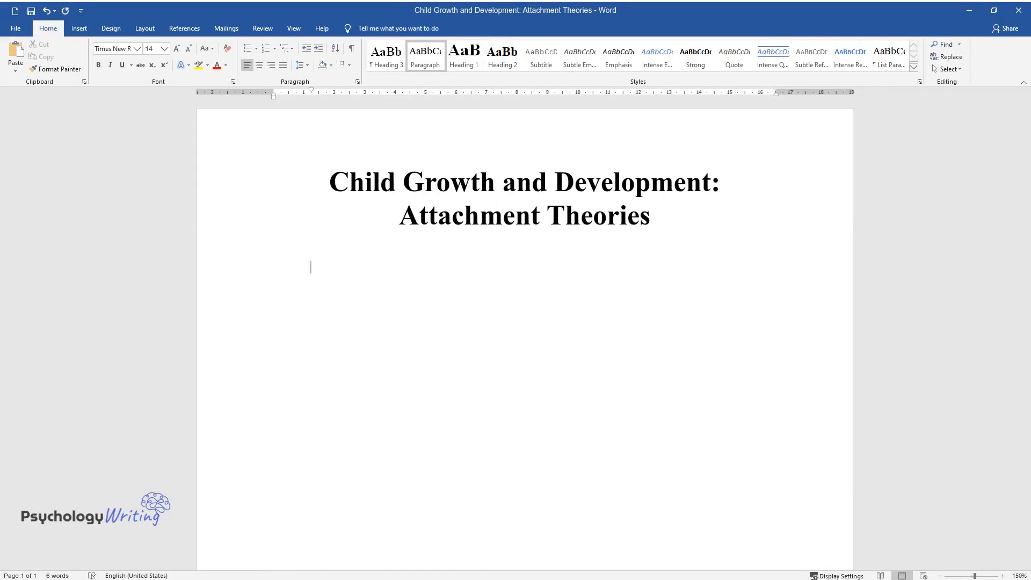
- Write the opening sentences on child development theories covering emotional, social and cognitive growth
type("Child development theories explai")
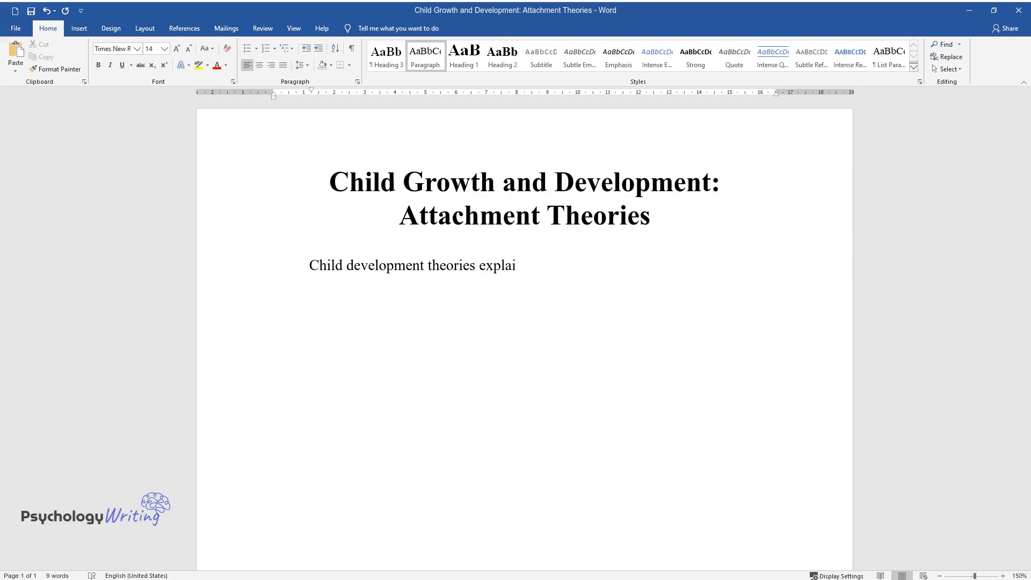
type("n how children grow and change th")
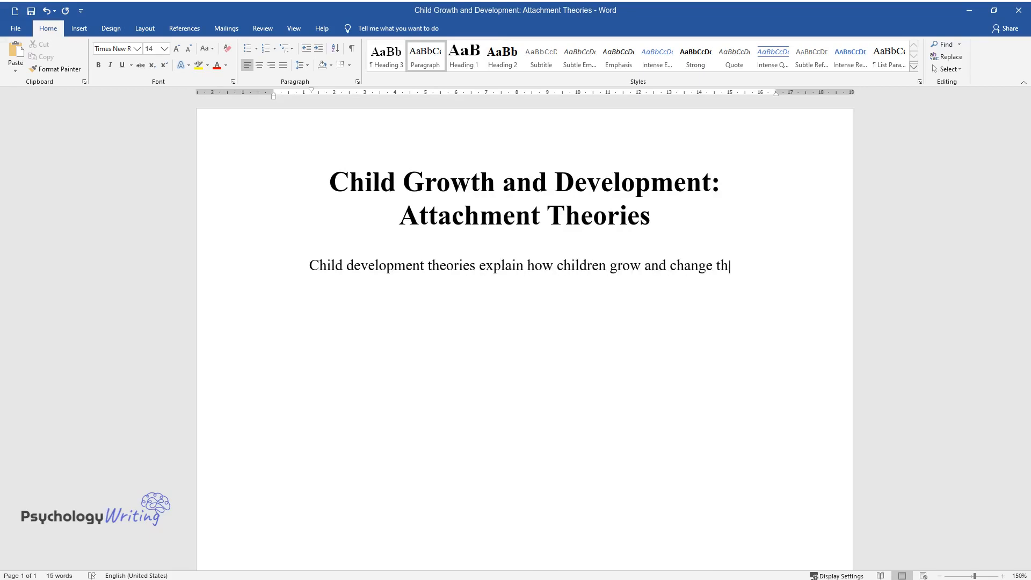
type("roughout their young age. Theories have been developed to try and fo")
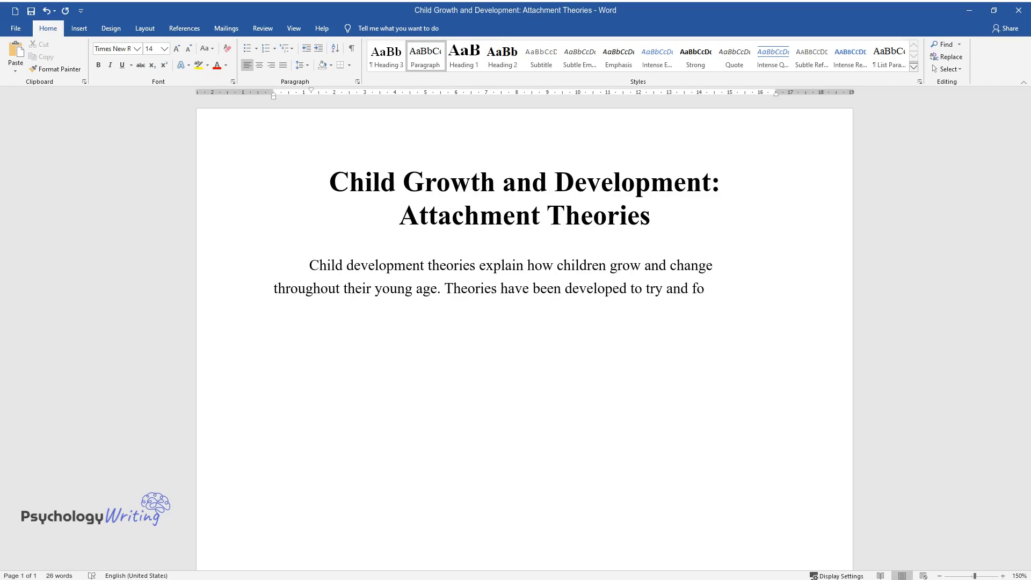
type("cus on various concepts associated")
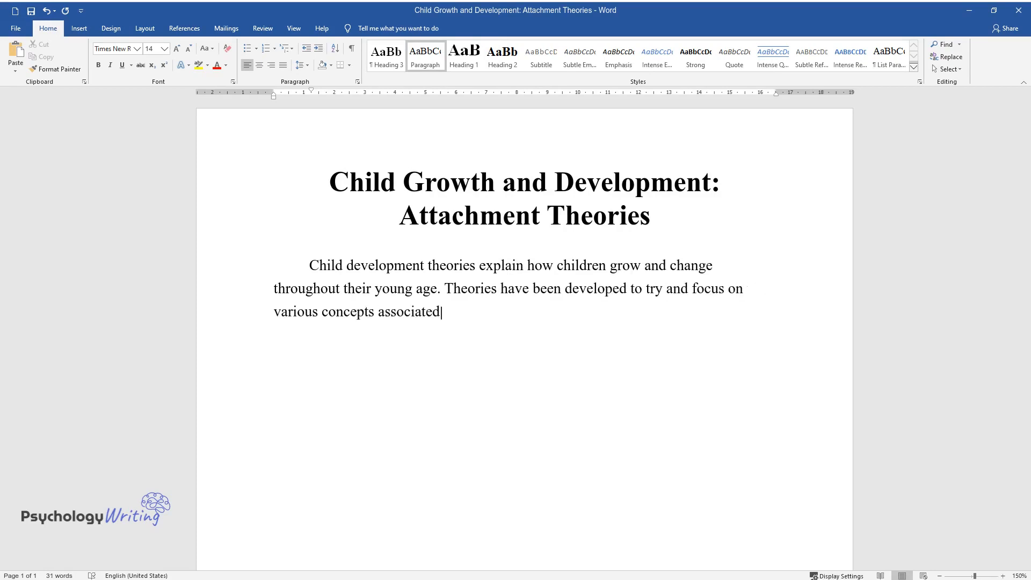
type("with child evolvement including e")
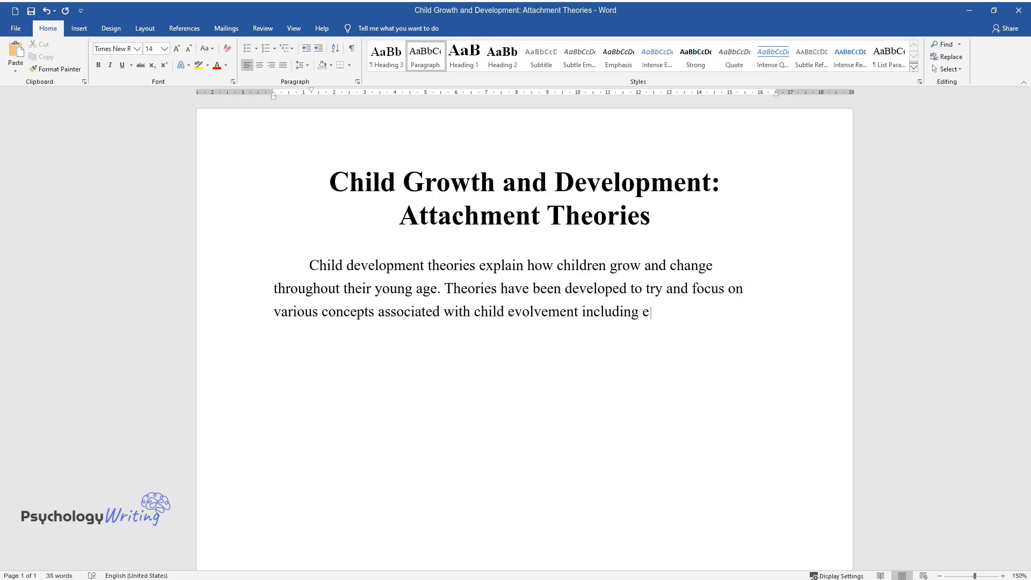
type("motional, social, and cognitive gr")
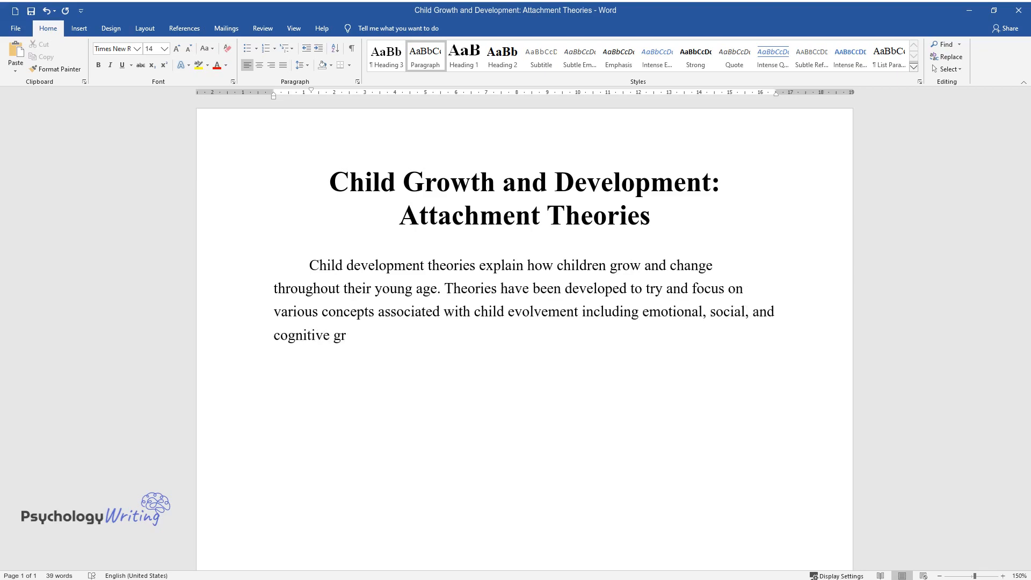
type("owth. Since growth and developmen")
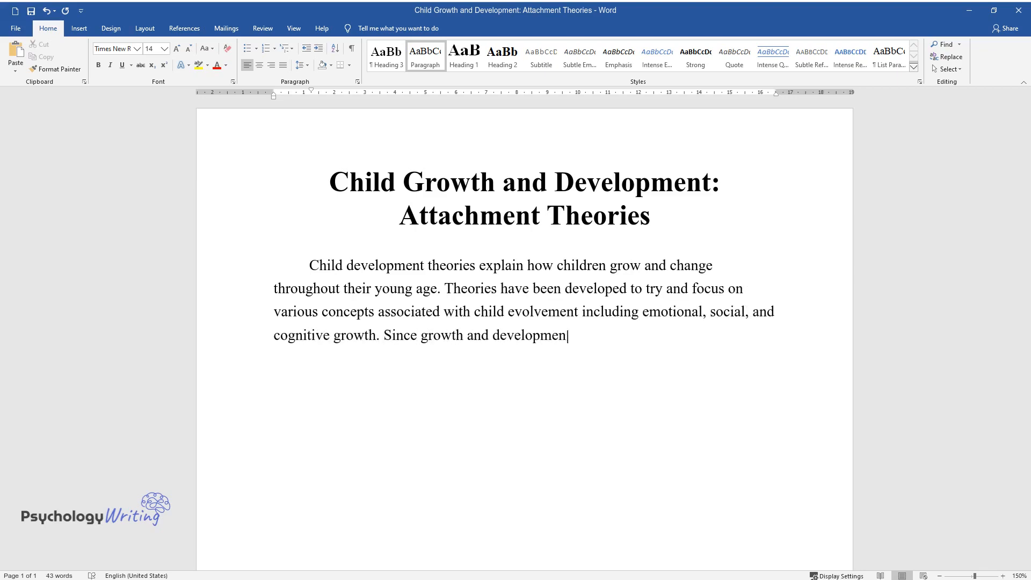
- Continue the paragraph on how theories explain learning, behaviour, relationships, age and individual temperament
type("are a wide and rich subject, seve")
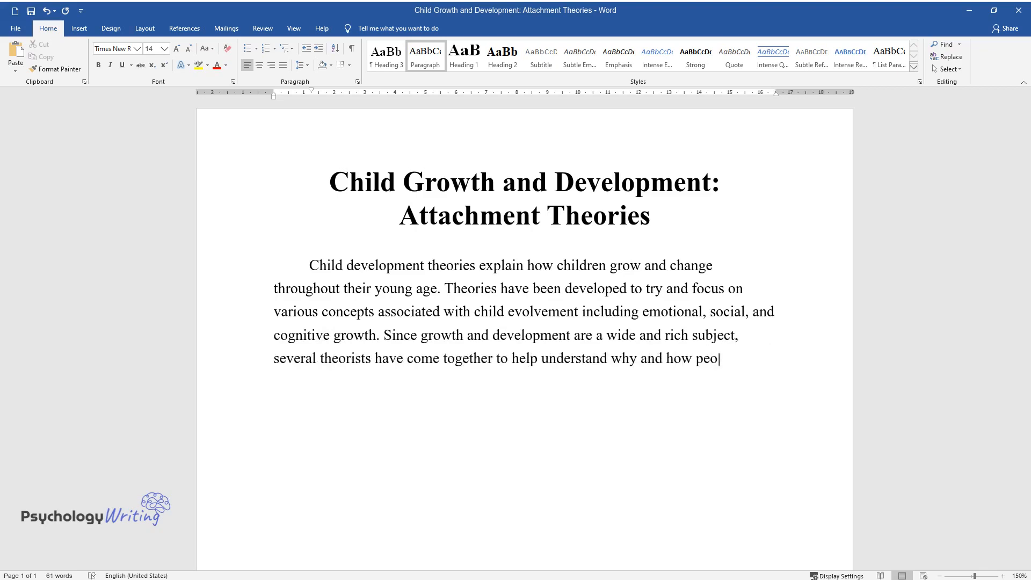
type("ple learn, grow, and act. They try")
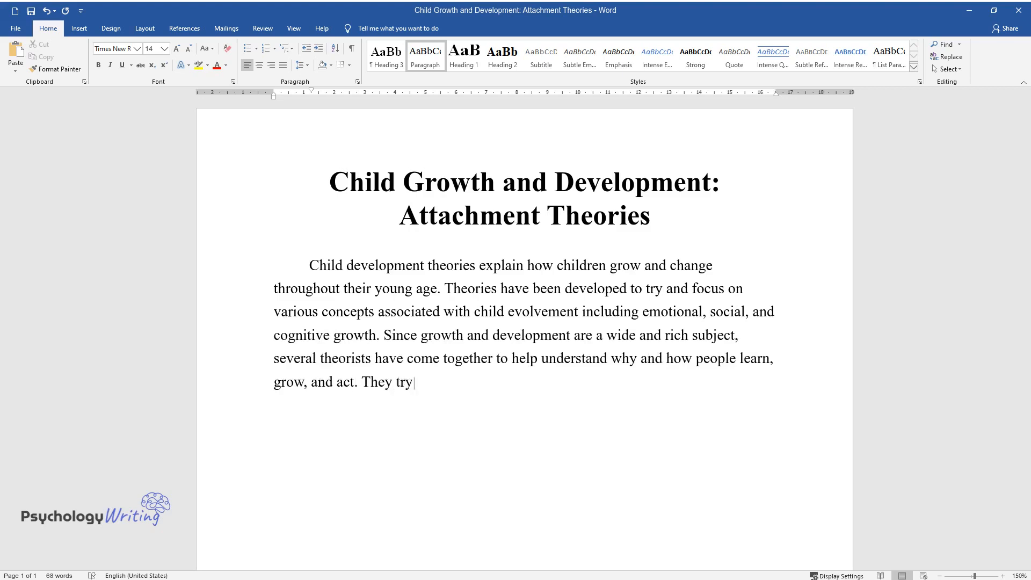
type("to understand how certain behaviors are related to family")
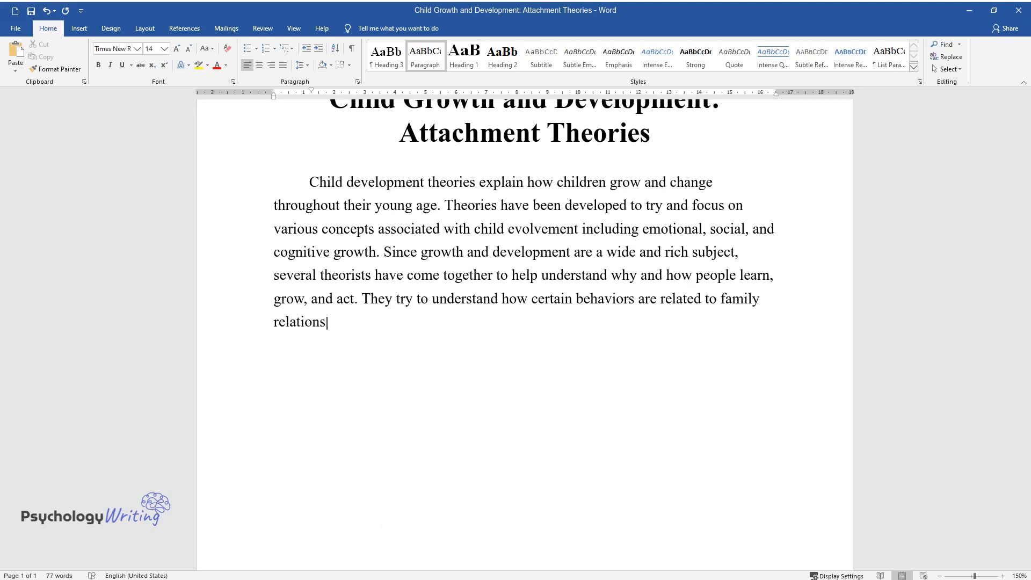
type("ships, age, and individual temperaments.")
type("The cogn")
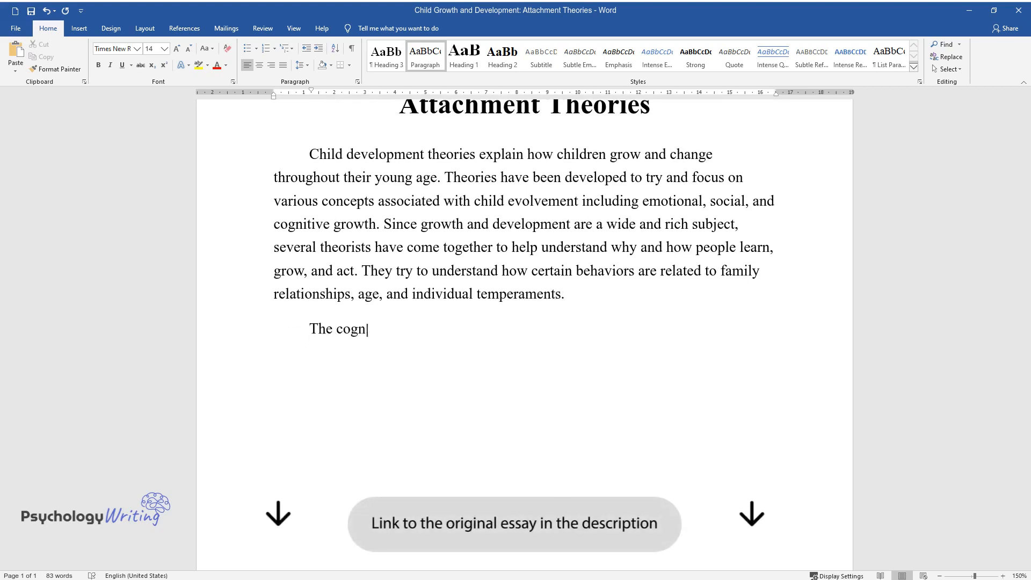
- Write that cognitive theory was developed by Jean Piaget, based on children gaining knowledge through interaction
type("itive theory was developed by Jean")
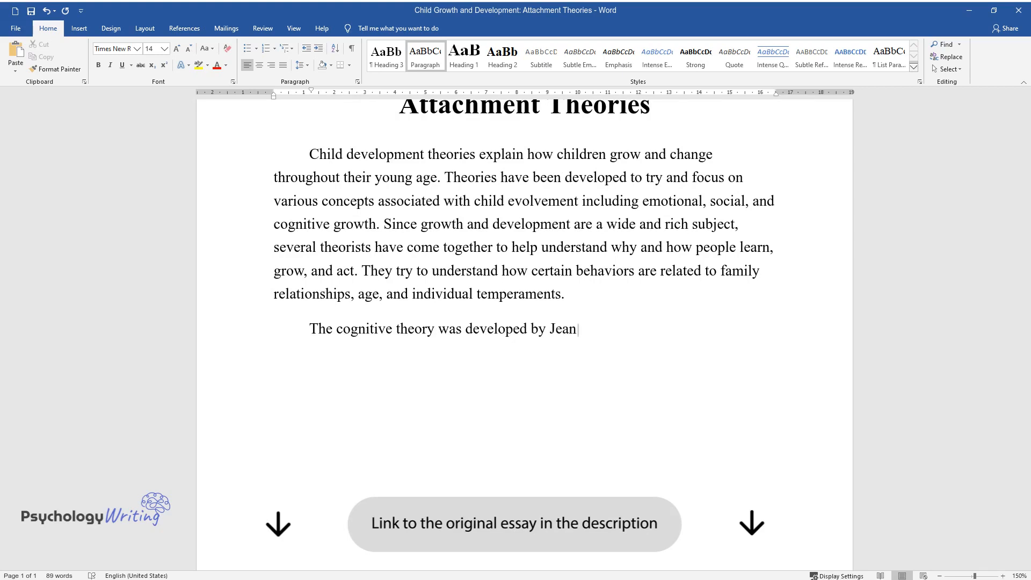
type("Piaget and is based on the idea t")
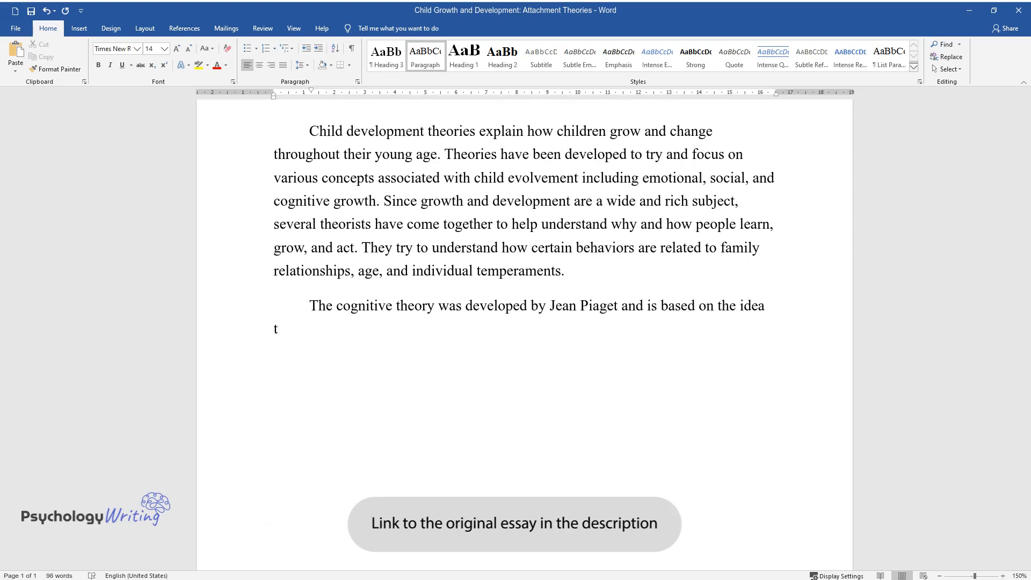
type("hat children gain knowledge as the")
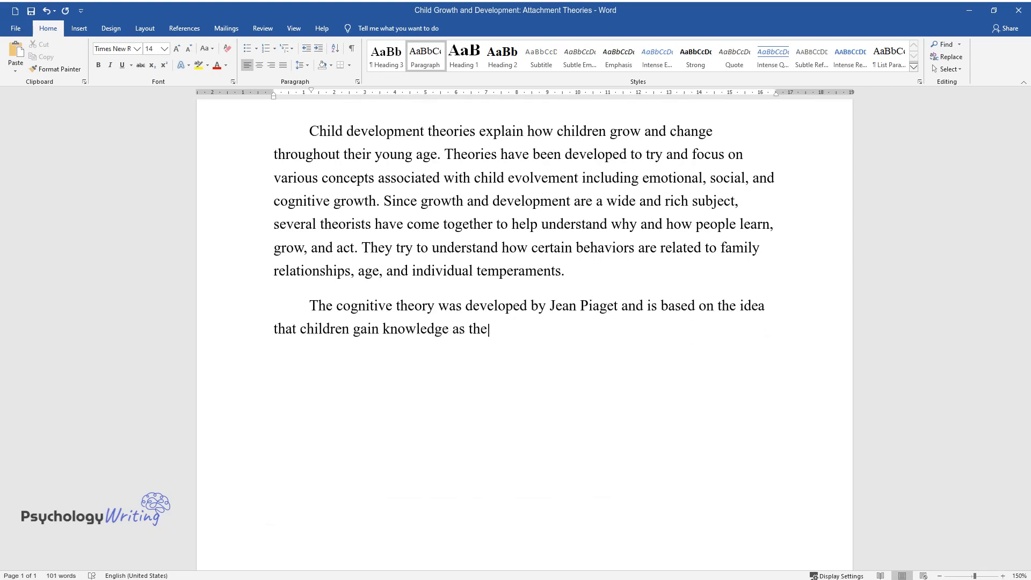
type("y interact and control the environment around")
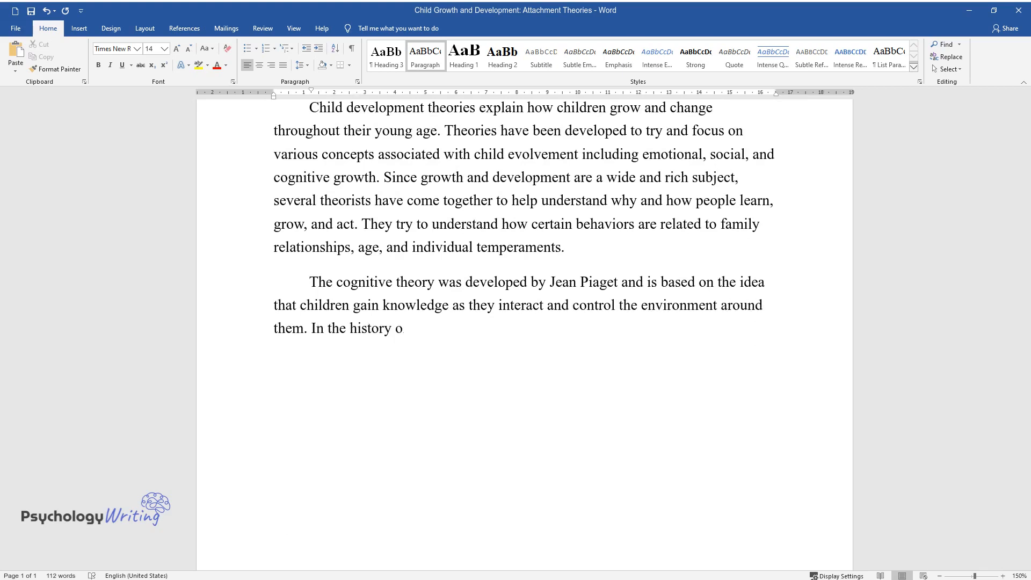
type("f cognitive development, this theory is the most famous one")
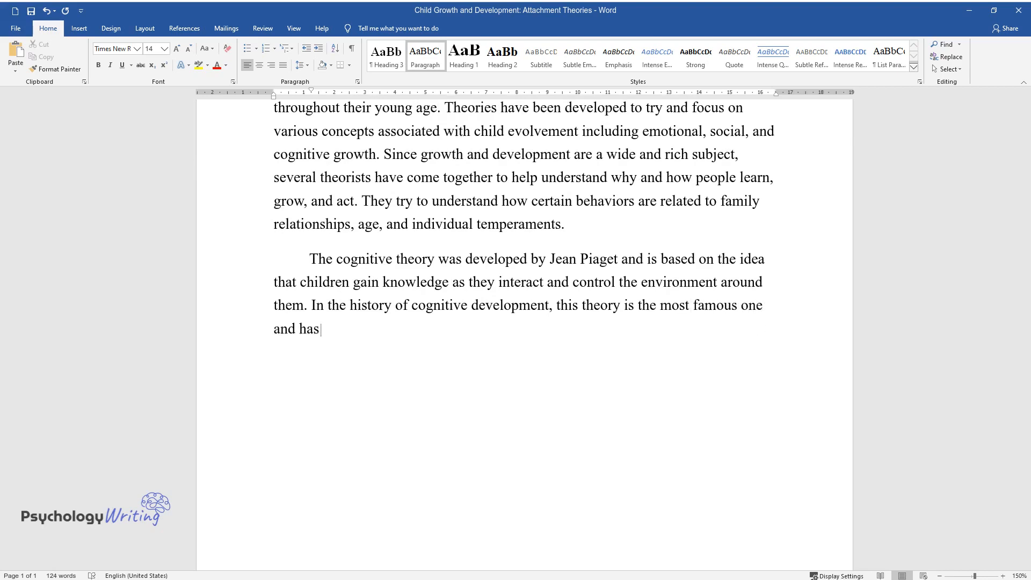
- Add Bjorklund's four major stages: sensorimotor, preoperational, concrete operational and formal operational
type("been widely accepted. According t")
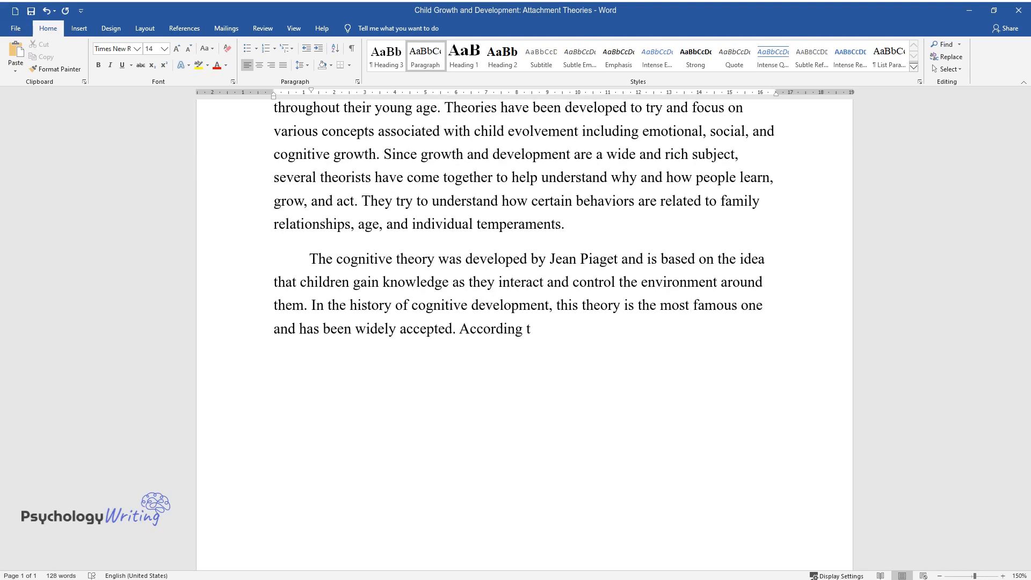
type("o Bjorklund, the cognitive theory")
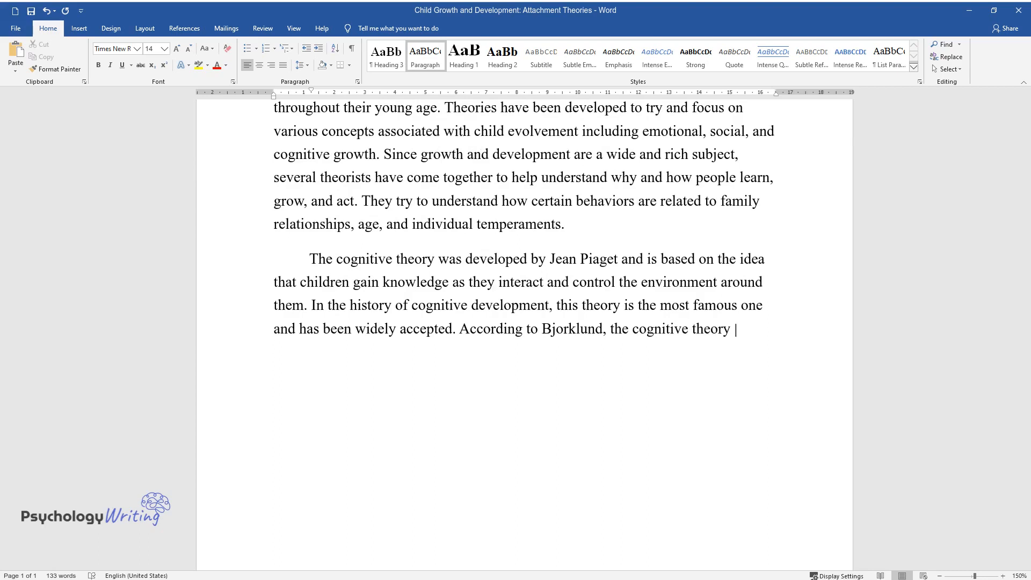
type("is majorly composed of four major")
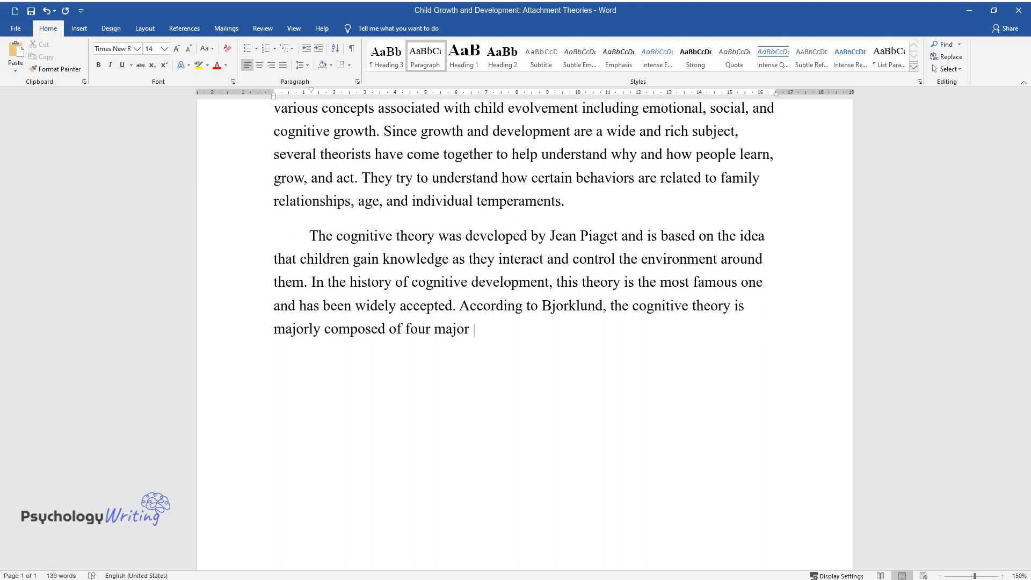
type("stages, being sensorimotor, the preo")
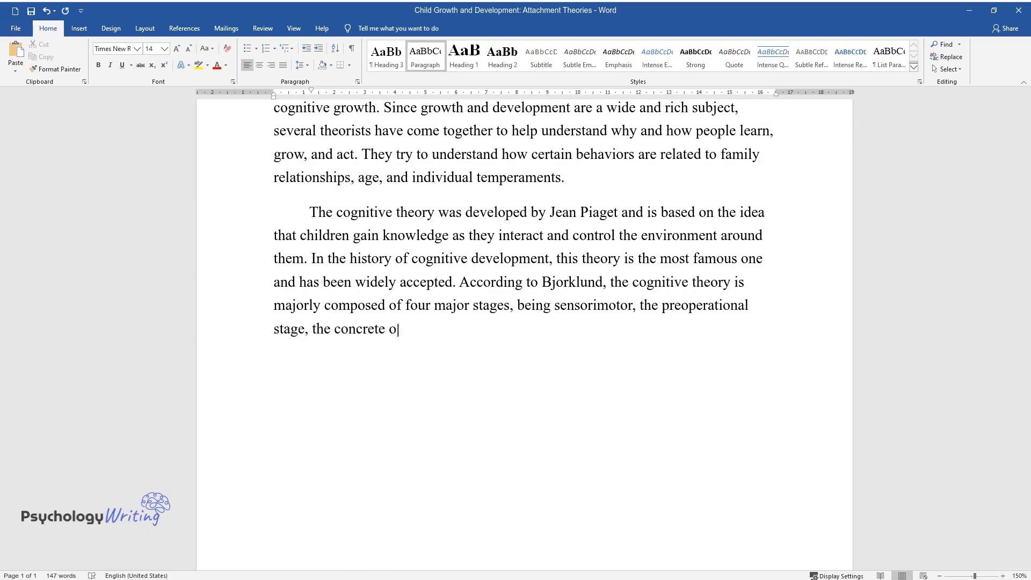
type("perational, and the formal operational stage.")
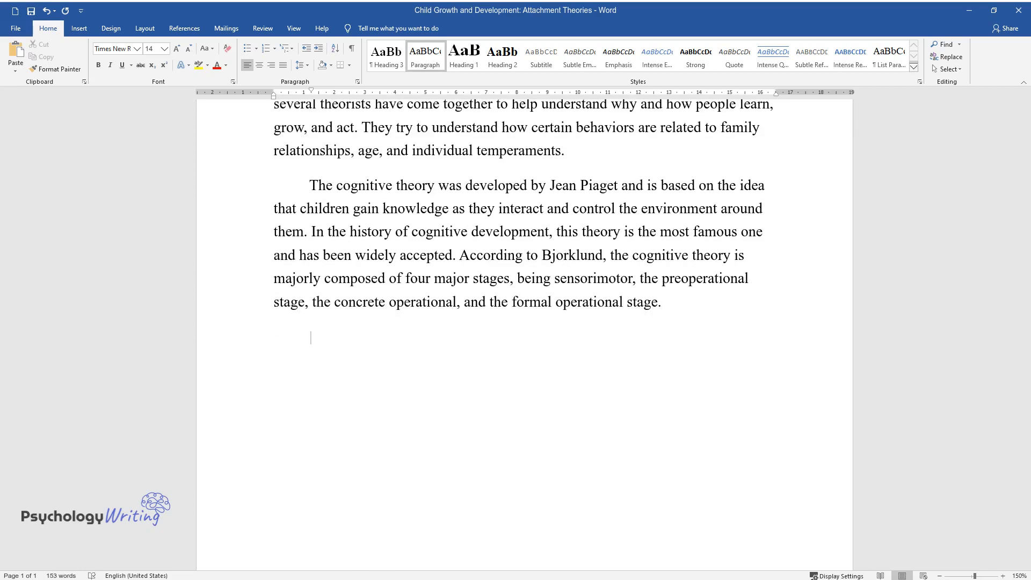
- Write the behavioral theory sentences on environment, observable behaviors, punishment, stimuli and reward
type("Behavioral terms focus on how th")
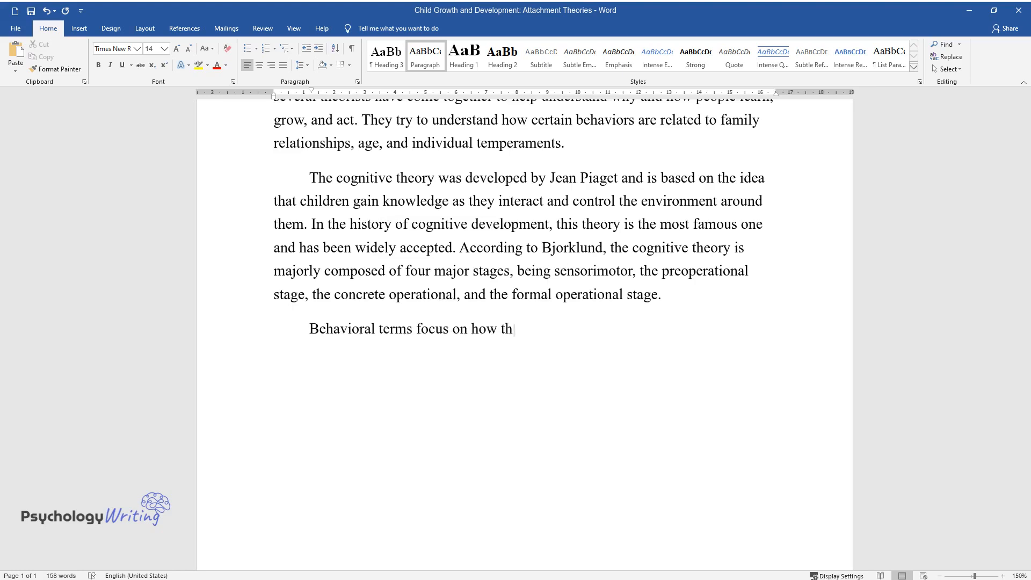
type("e environment surrounding a child influences the development and deals")
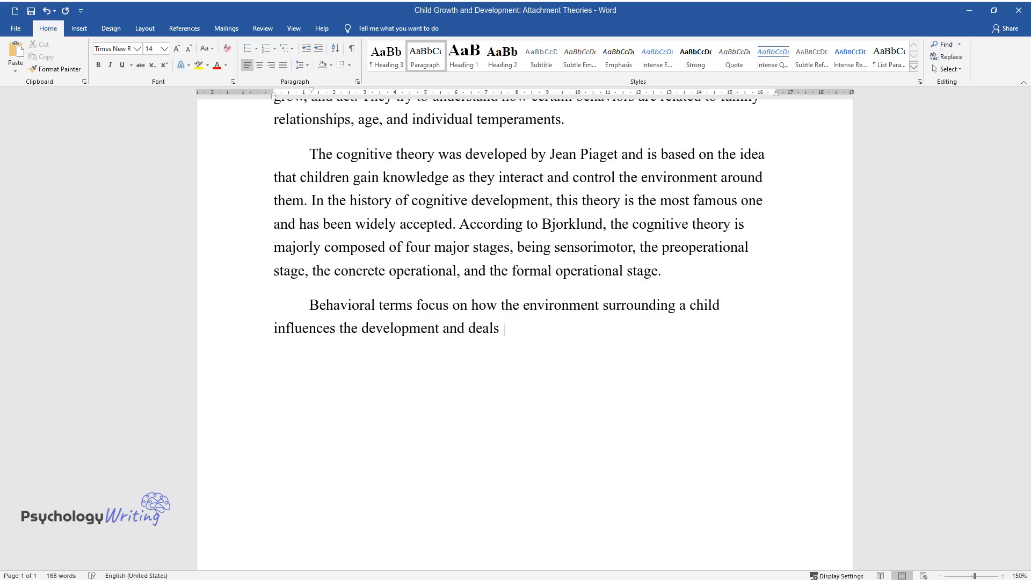
type("with observable behaviors. In this")
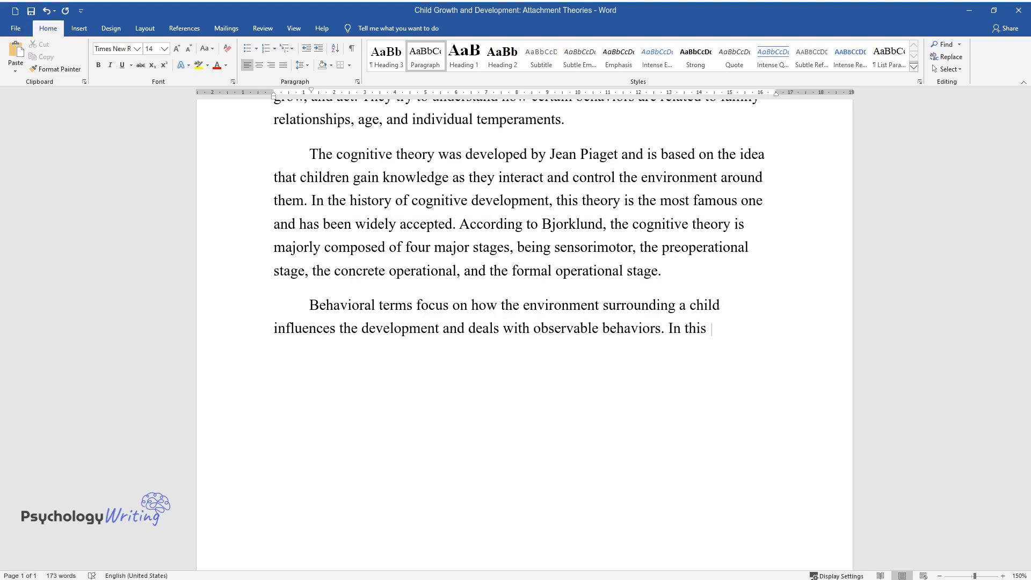
type("theory, development is measured by")
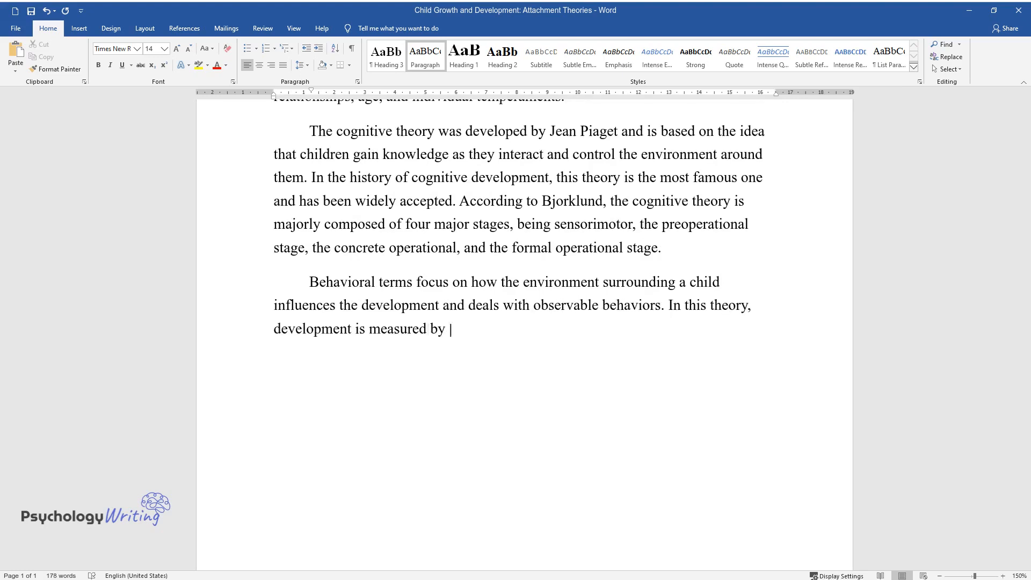
type("the reaction toward punishment, sti")
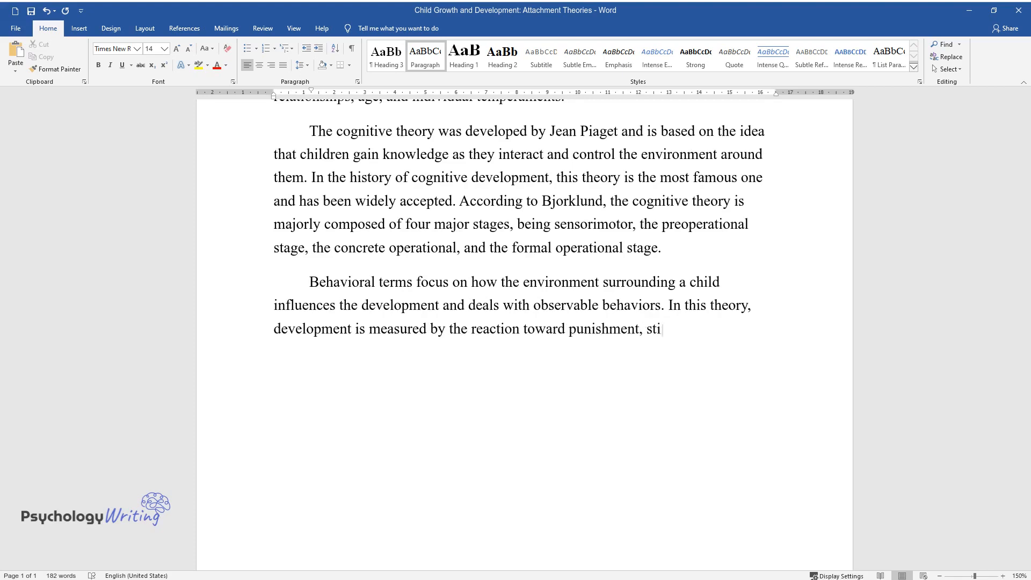
type("muli, or response towards a reward.")
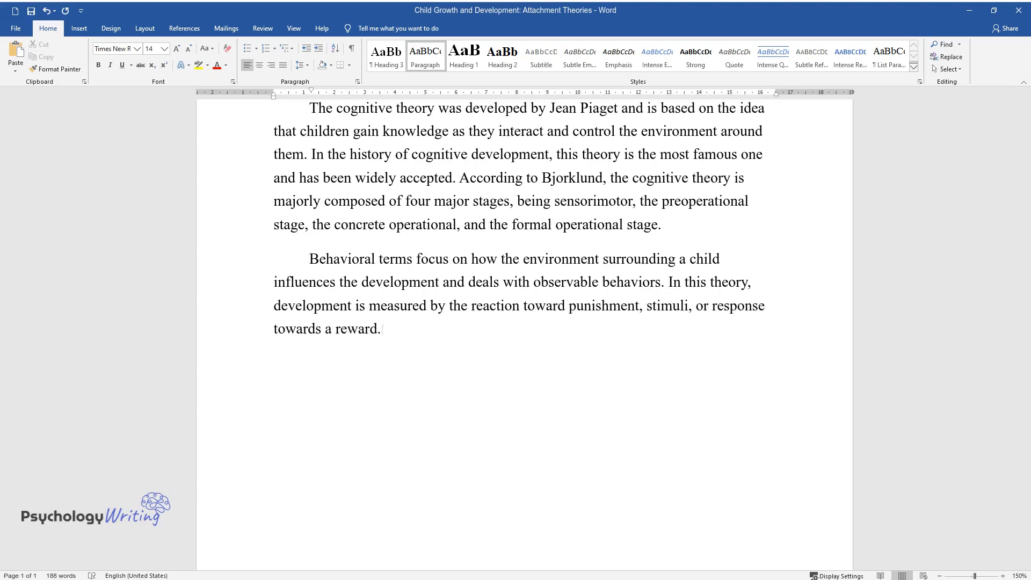
- Add the psychoanalytic theory sentences on inner drives, unresolved needs and harsh environments breeding insecurity
type("Psychoanalytic theory is based on")
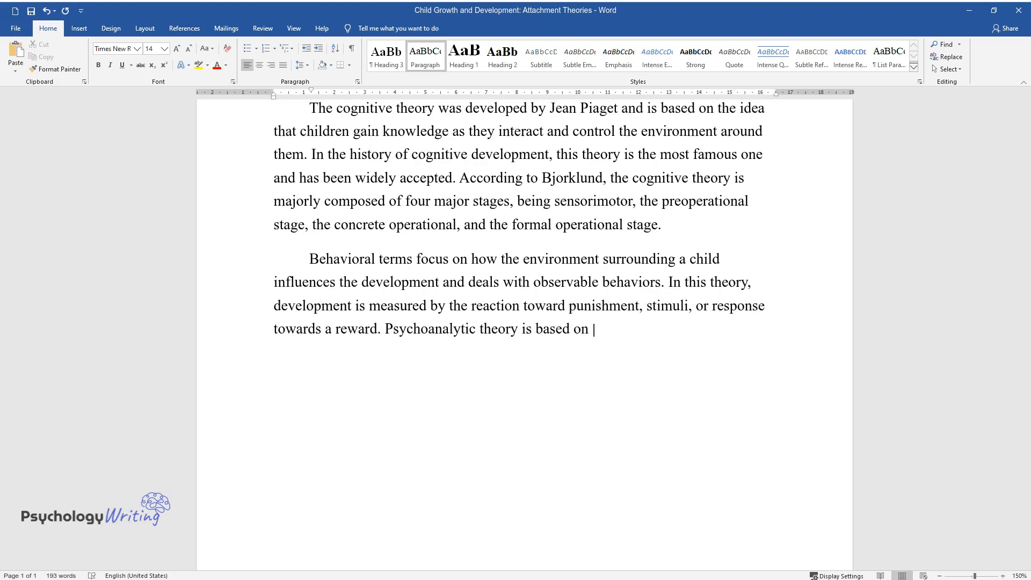
type("the inner drives and unresolved nee")
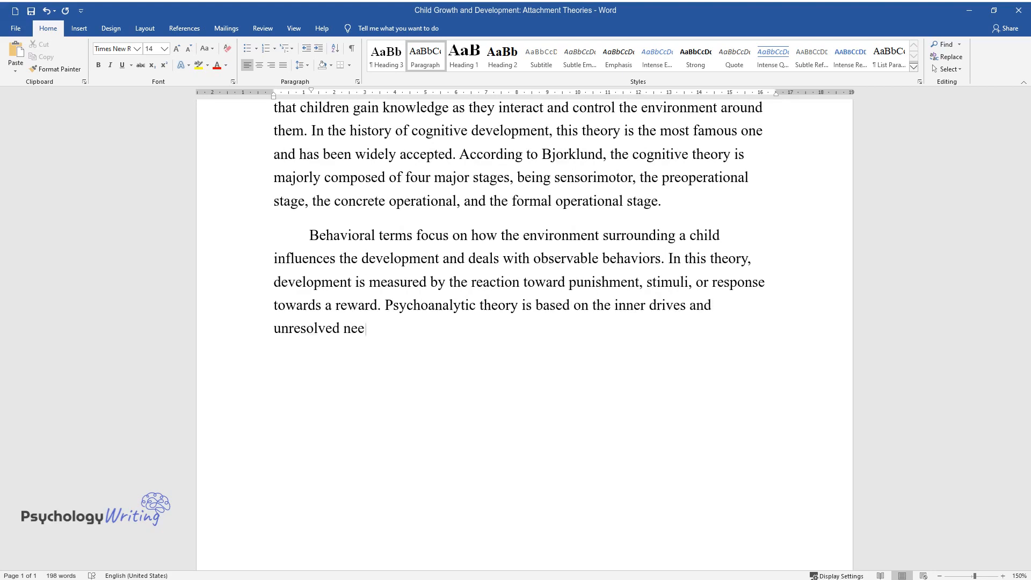
type("ds from childhood and how unconscious motives affec")
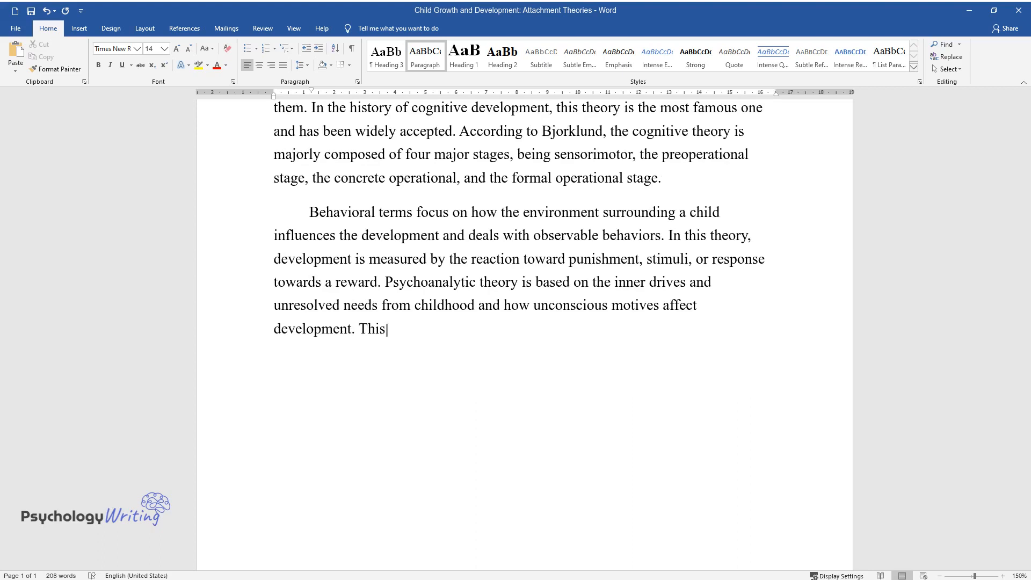
type("theory is dependent on how a baby’s past experiences affect")
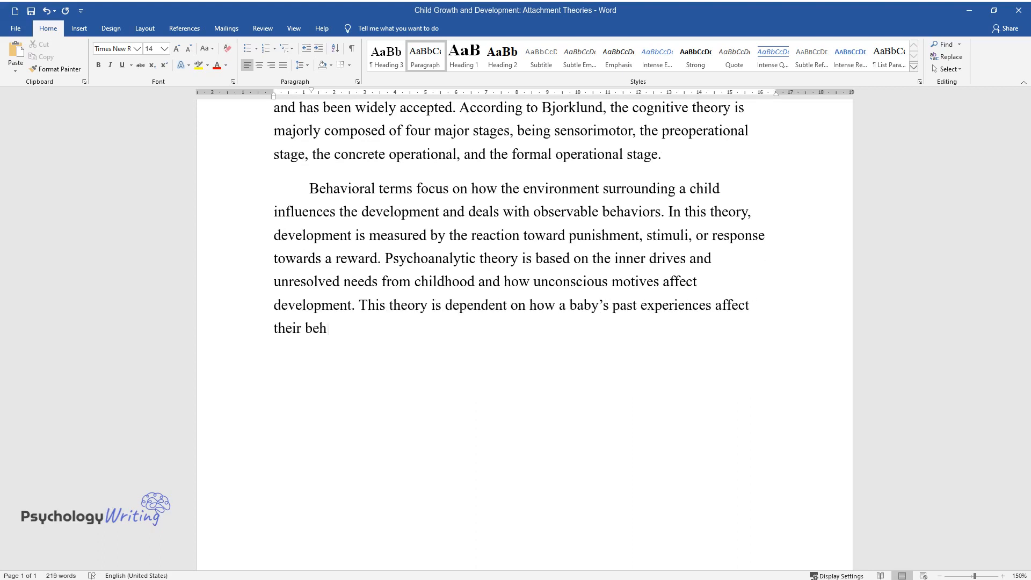
type("avior. It is believed that if they")
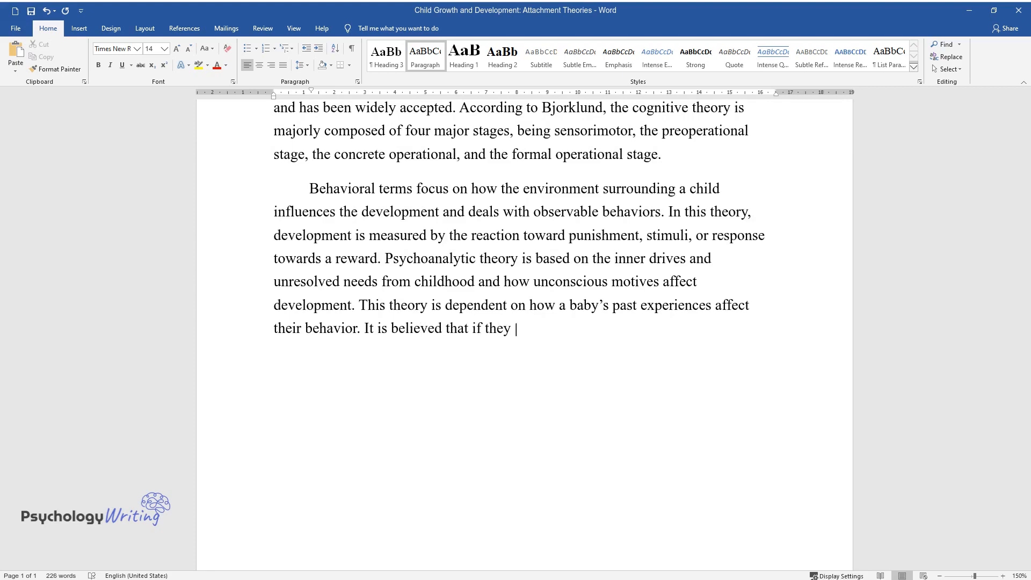
type("are reared in harsh environments, t")
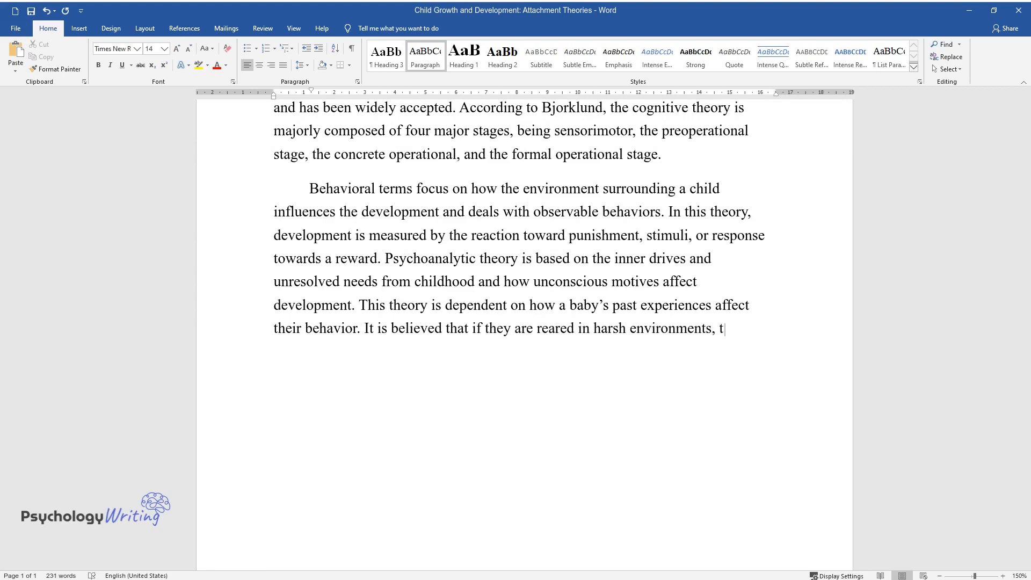
type("he young ones will grow to be insecu")
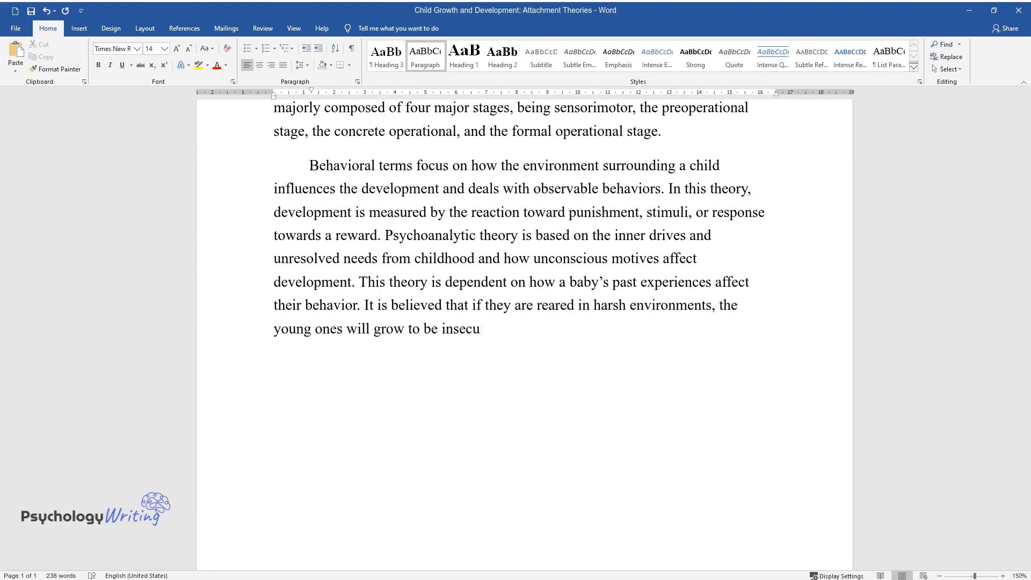
- Add Charles Darwin's theory on traits adopted from lineage and learned from the older generation
type("re. In Charles Darwin's theory, he")
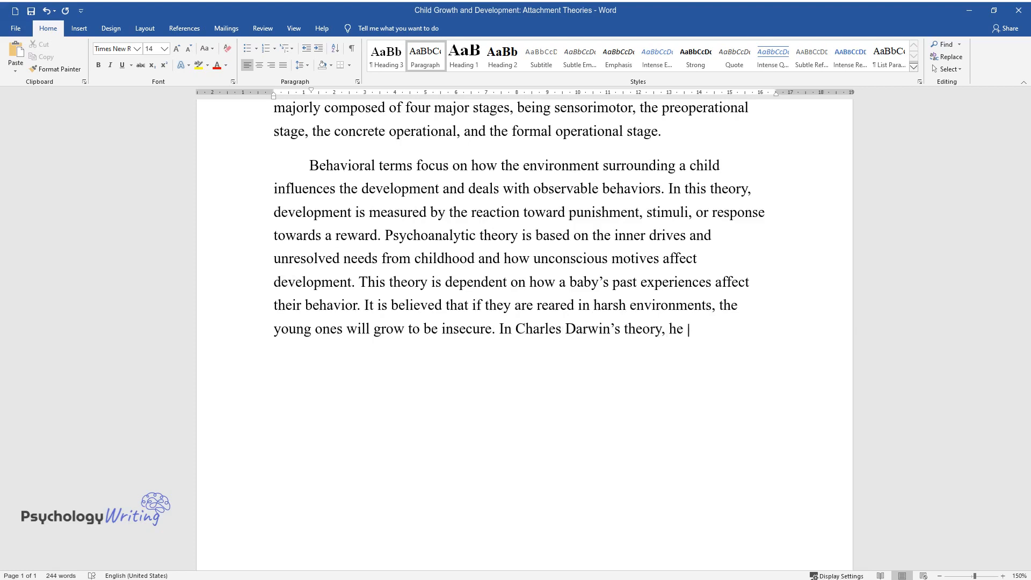
type("believed that certain traits could")
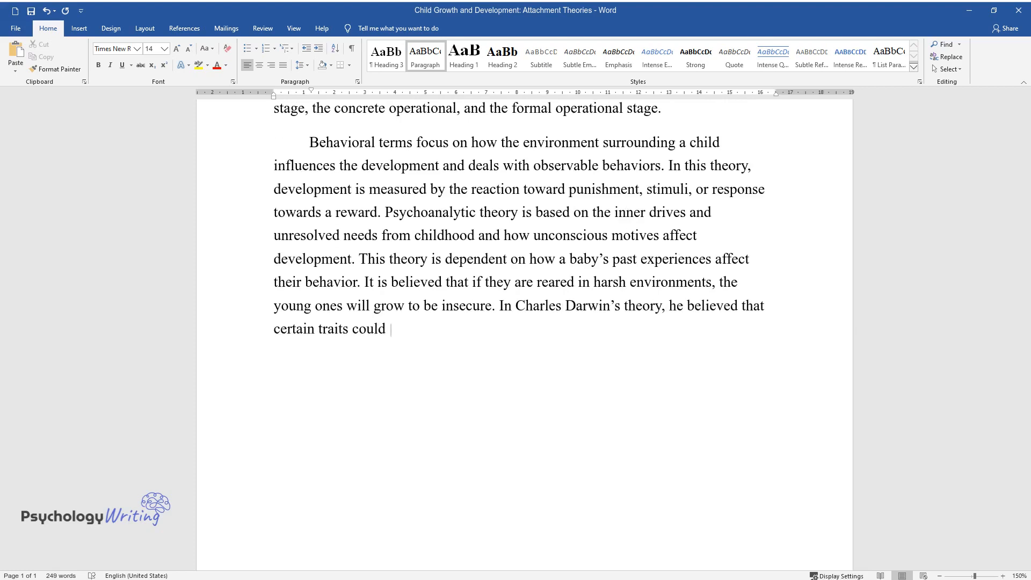
type("be adopted from the lineage to help survival, and also these")
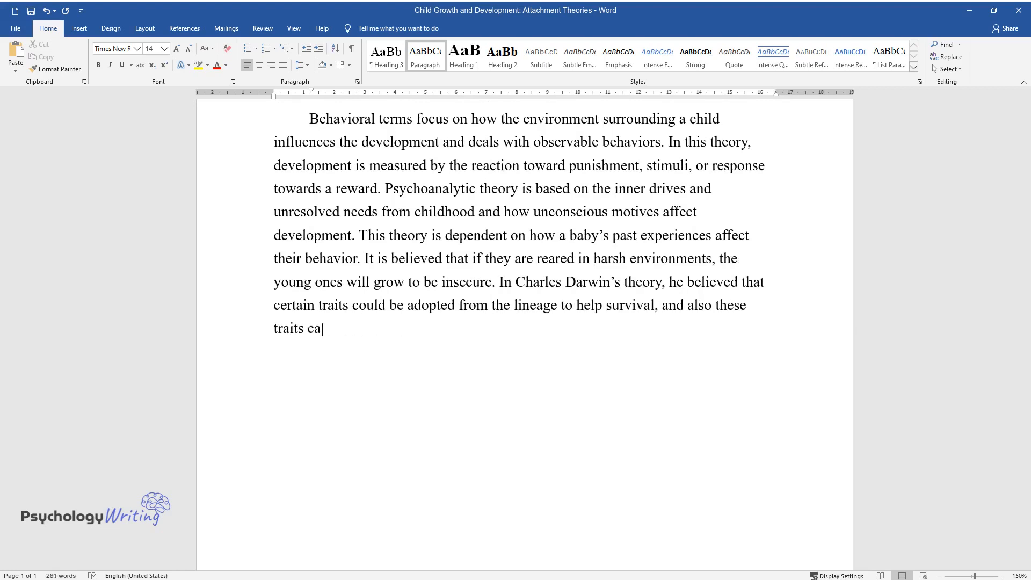
type("n be learned from watching the olde")
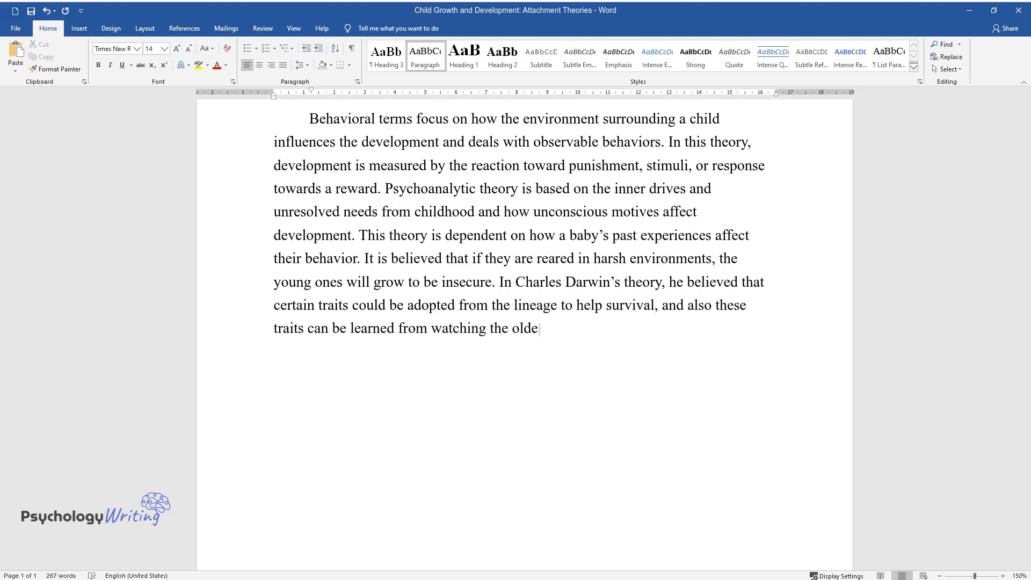
type("r generation. The etiological theory")
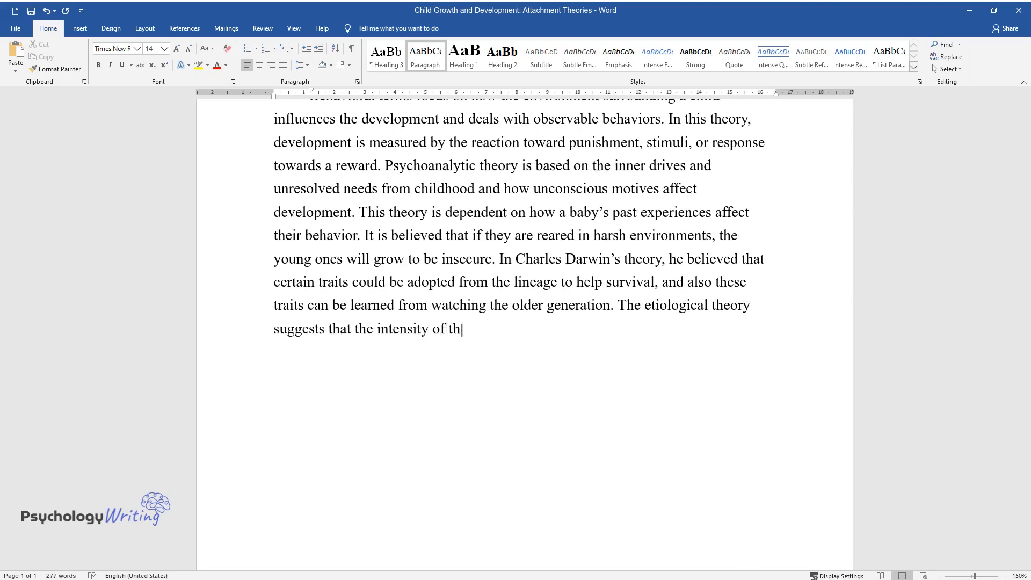
- Add the etiological theory on caregiver attachment, trusting relationships and mothers creating security, then begin 'The Cognitiv'
type("e attachment the caregiver provides to the child has")
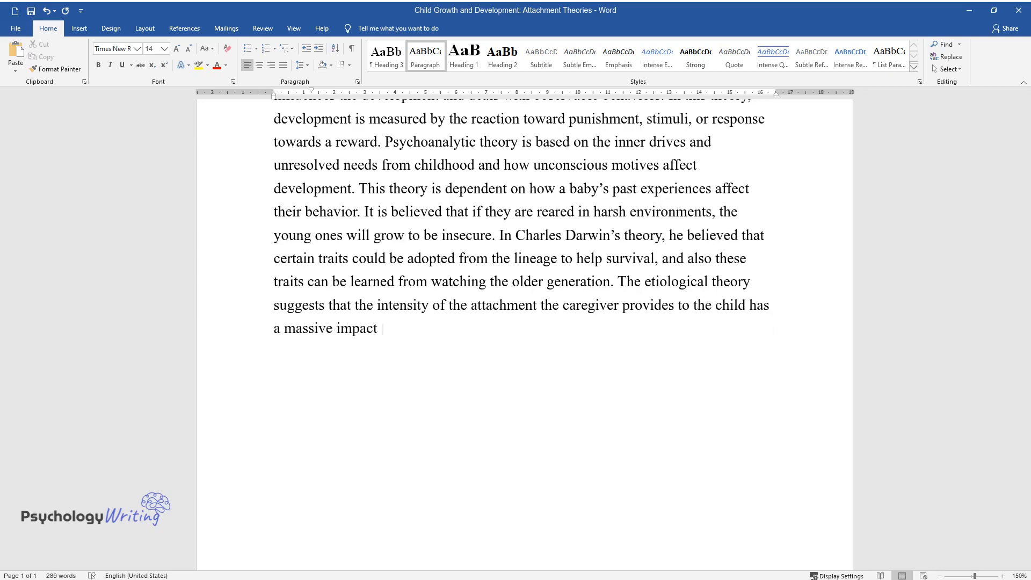
type("on their capacity to form trusting")
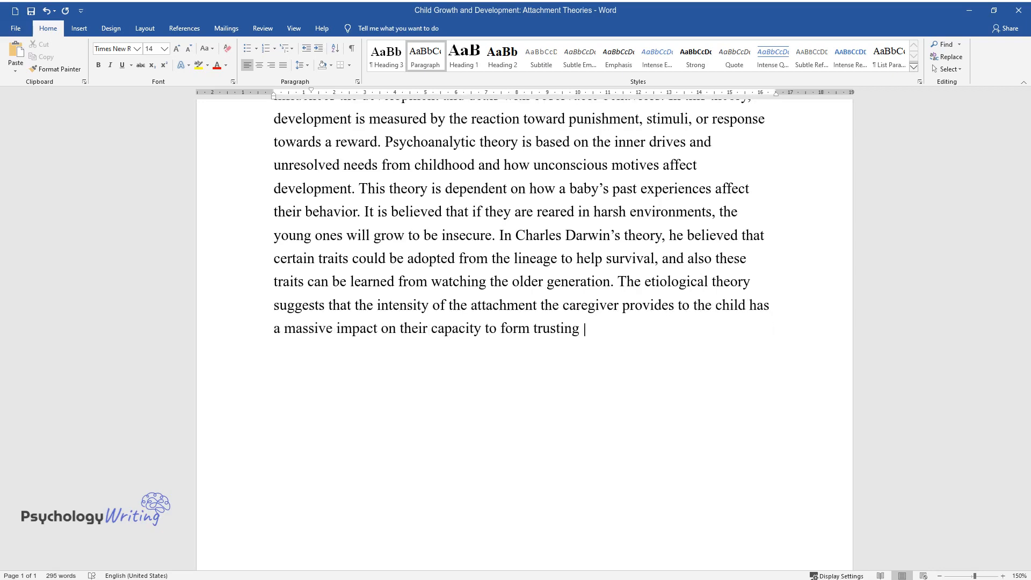
type("relationships, and security and als")
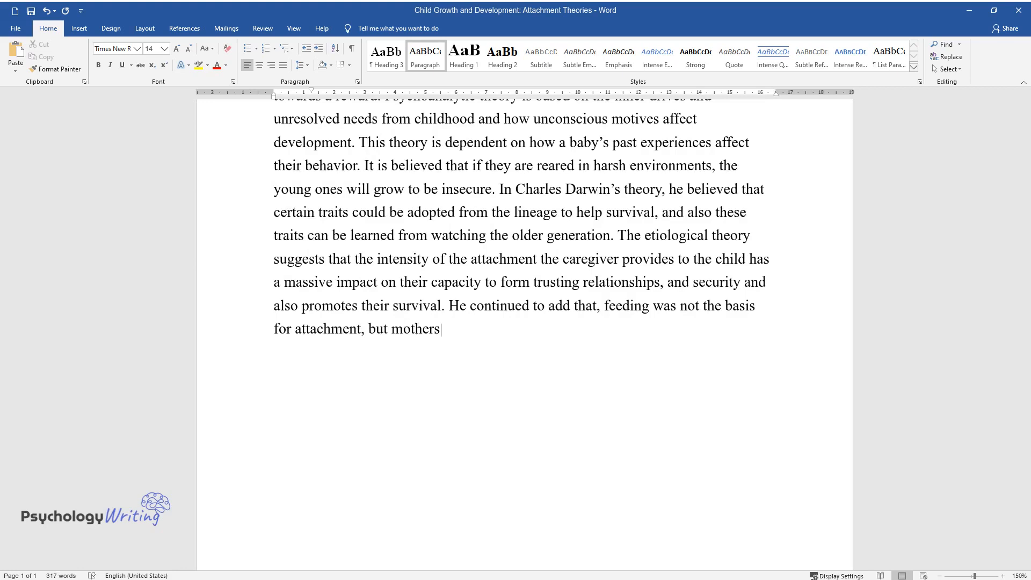
type("who are available for their infants’ needs create a sense")
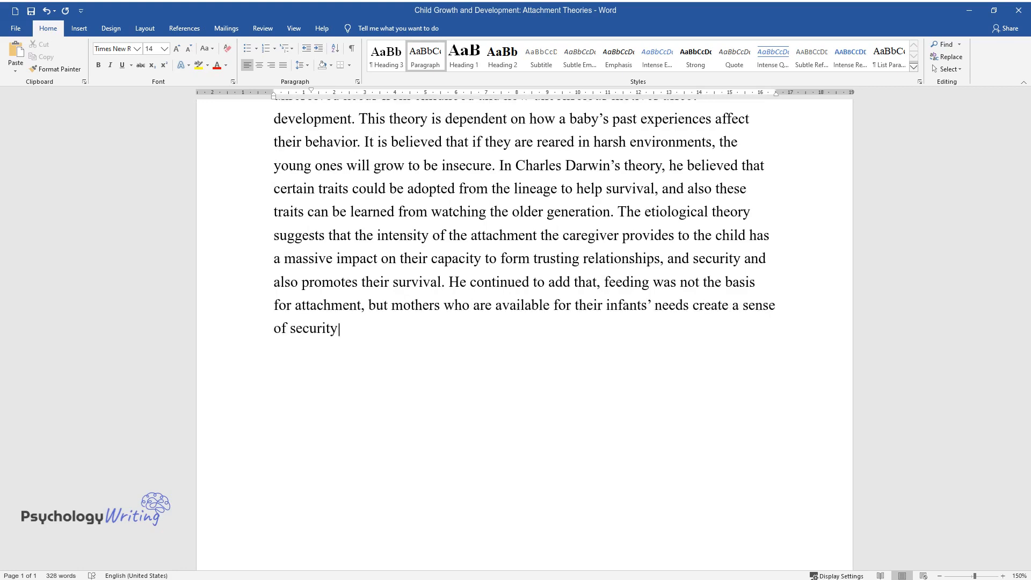
type("The Cognitive theory explains the development o")
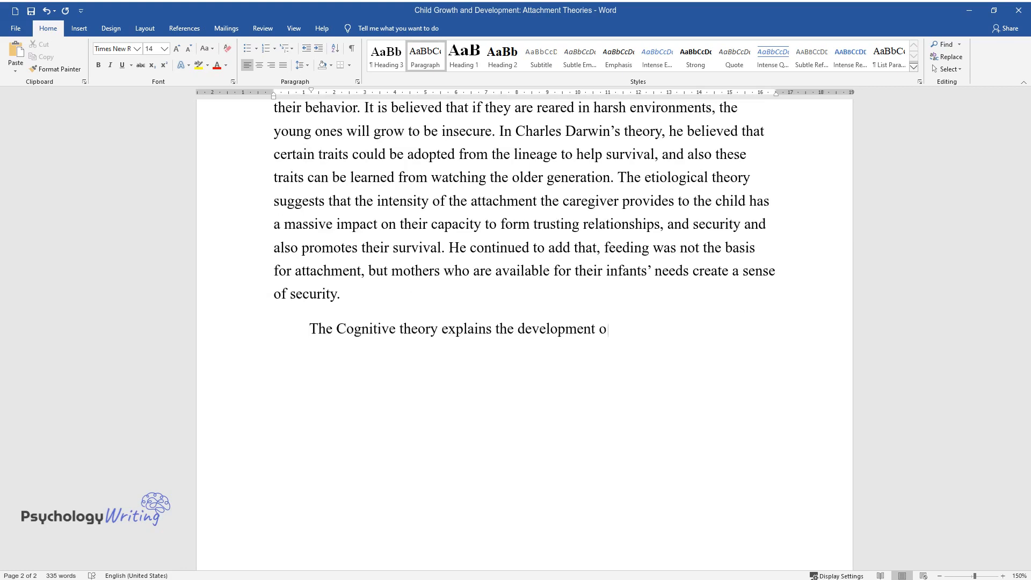
- Write that the environment determines an emotionally stable adult as stimuli encourage stabilizing emotions
type("f an emotionally stable adult since")
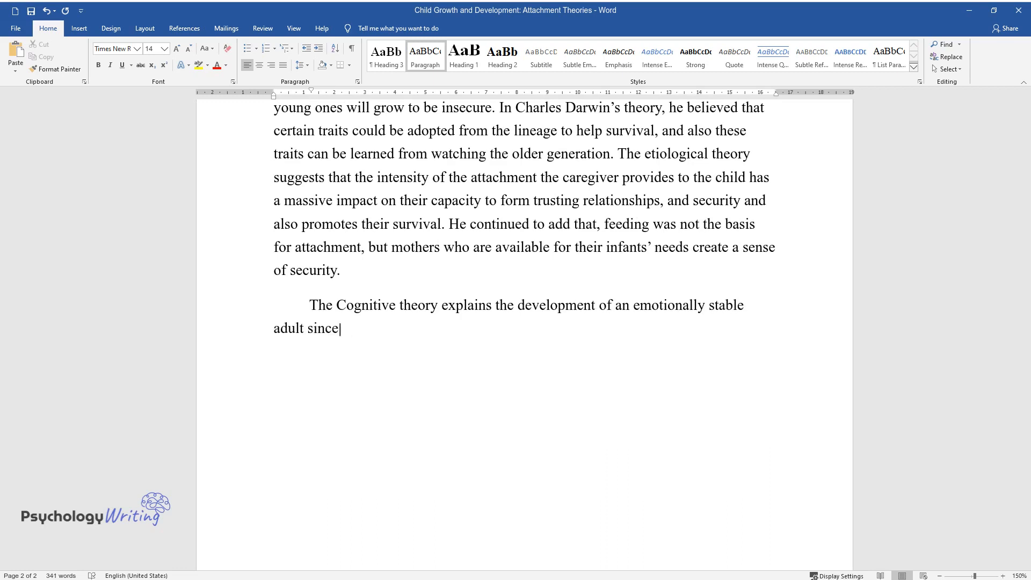
type("the environment is the determining")
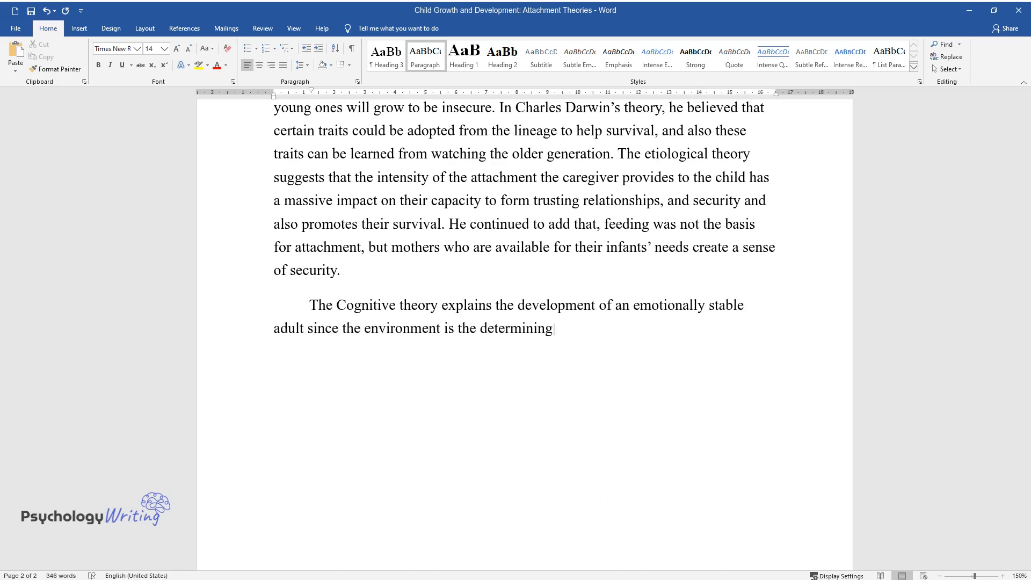
type("factor. When one is growing and is")
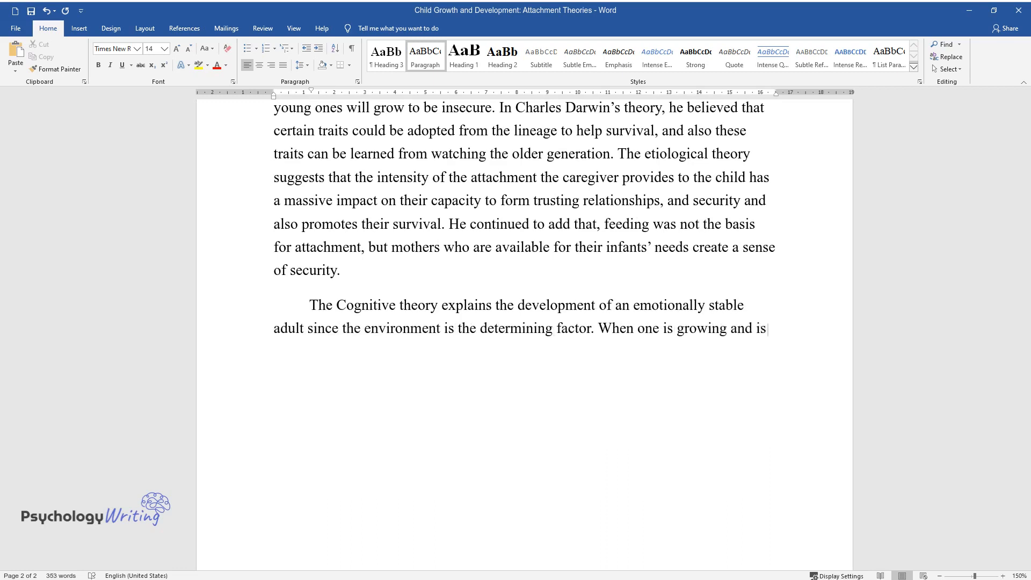
type("introduced to different stimuli th")
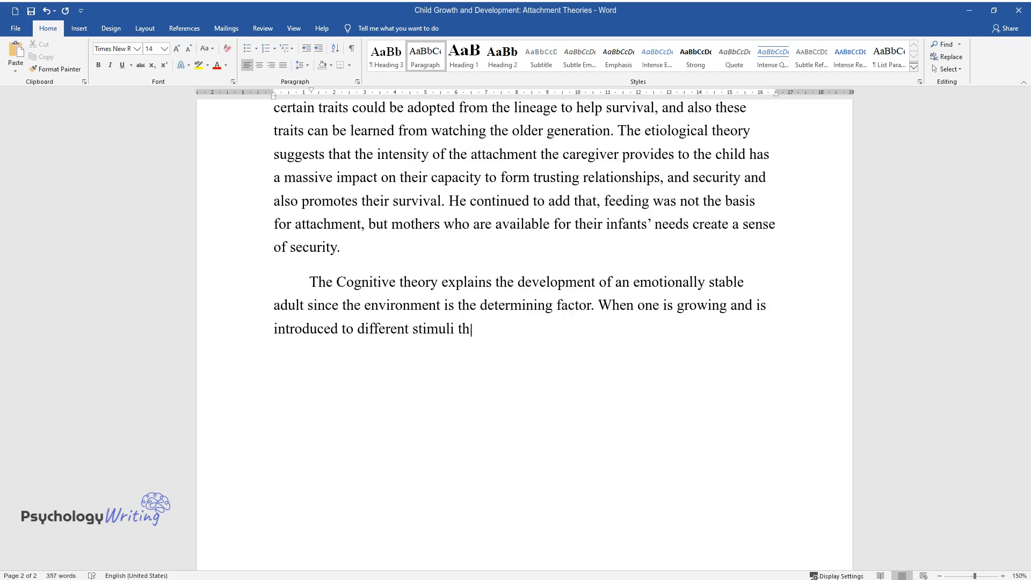
type("at encourage stabilizing the emotions, they will")
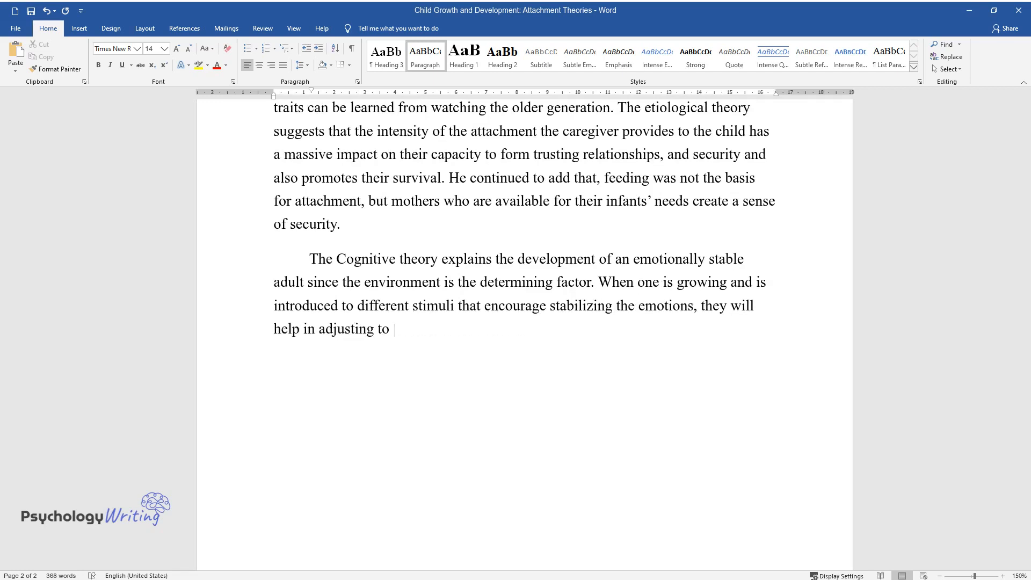
type("different situations accordingly. Since this theory suggests that")
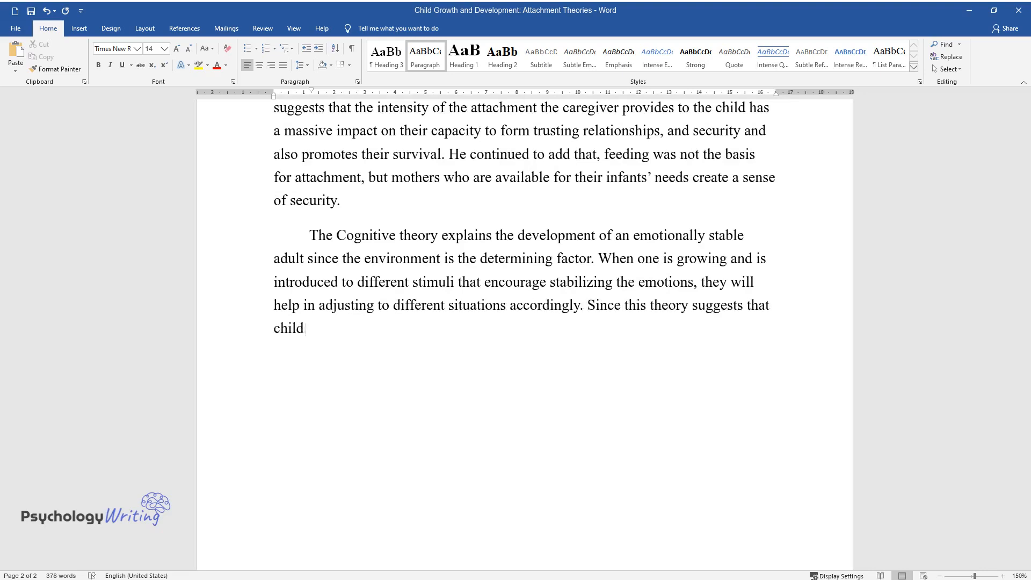
- Add that children can choose their emotional path and psychoanalytic theory tests stability through past experiences
type("ren think differently from adults,")
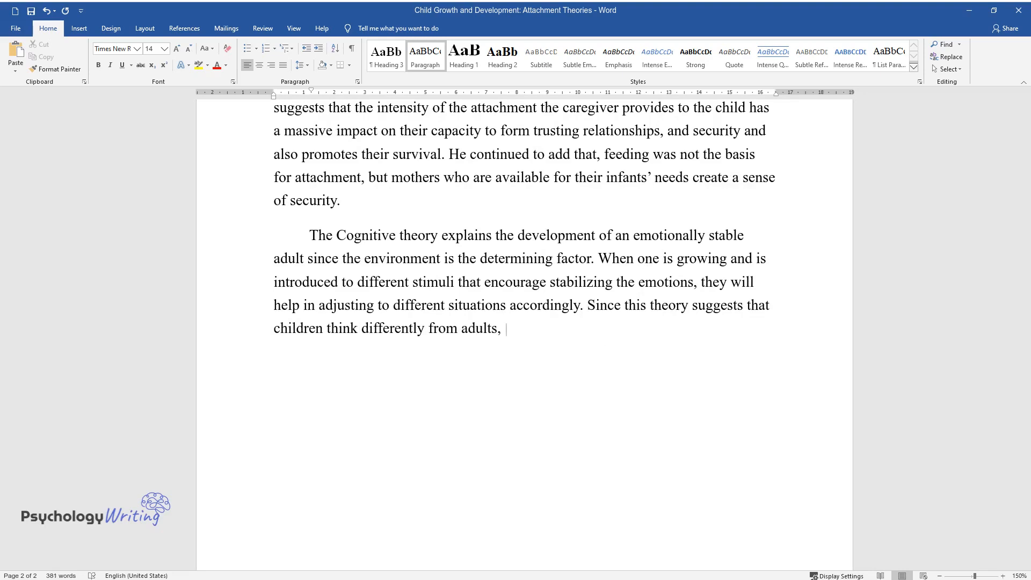
type("one can say they can choose their e")
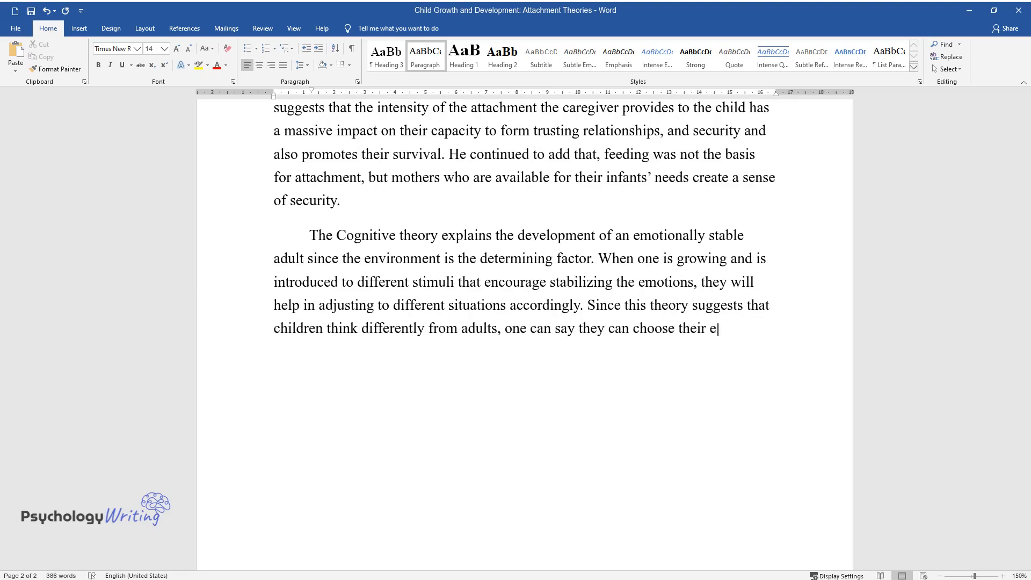
type("motional path. Additionally, the p")
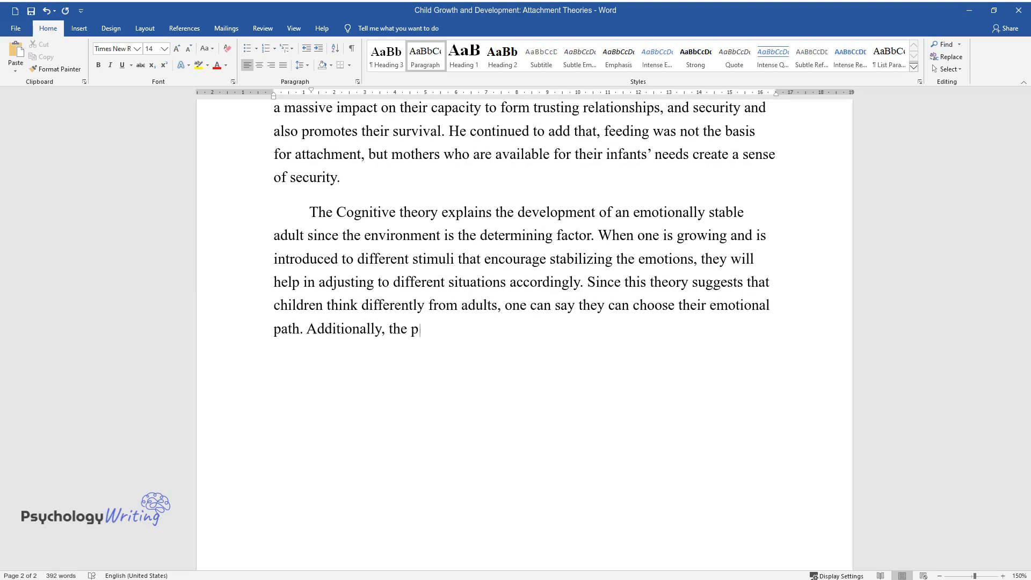
type("sychoanalytic theory can be used to")
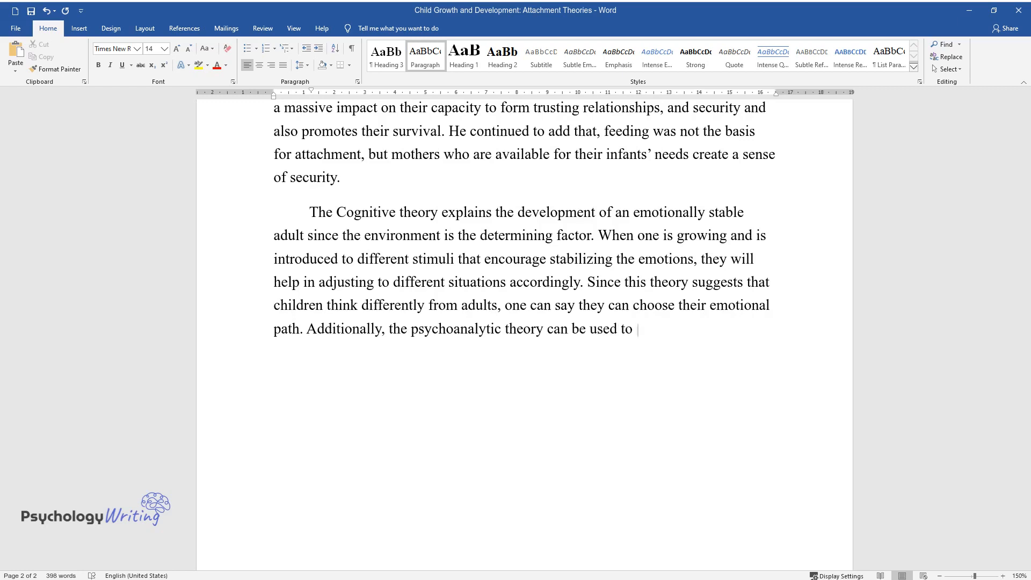
type("test emotional stability since the")
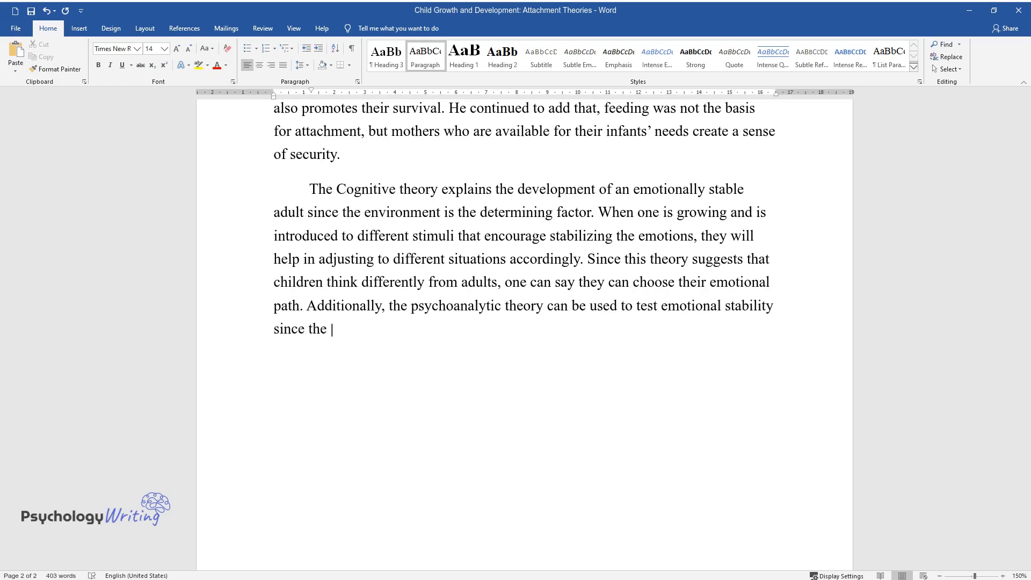
type("theory emphasizes past experiences.")
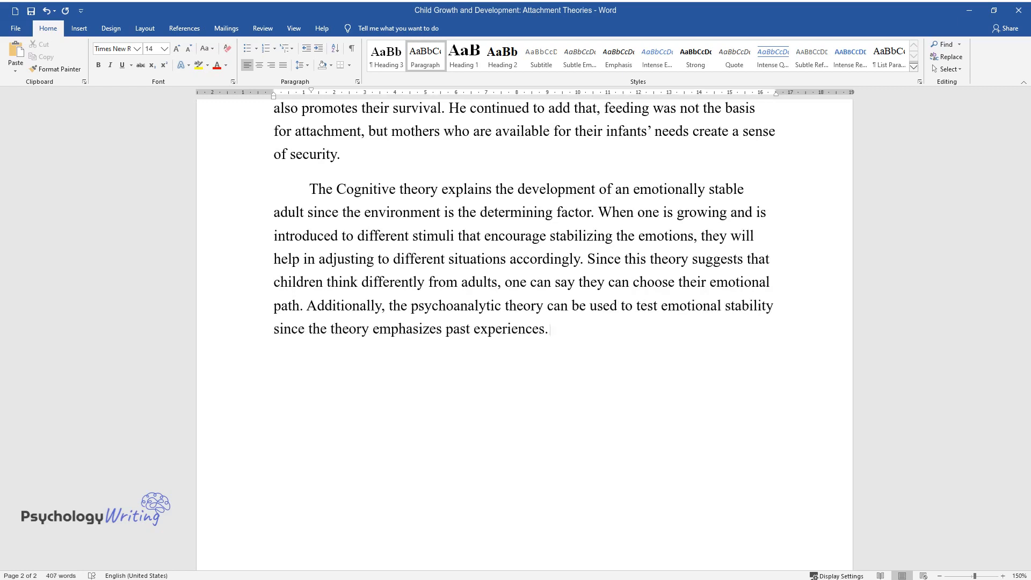
- Finish with toddlers exposed to a stable environment being taught to control the emotion at hand
type("If toddlers are exposed to certain")
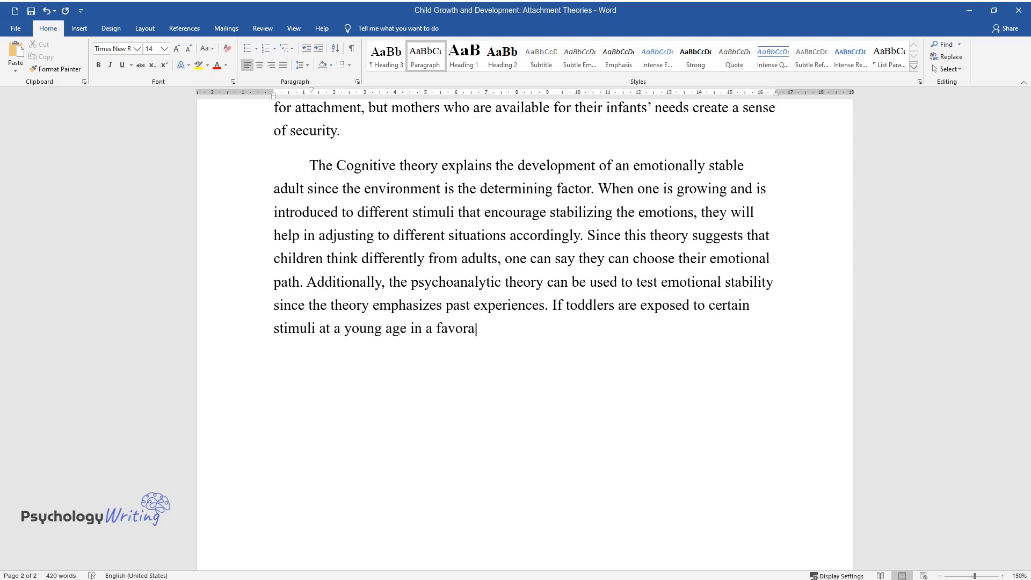
type("ble environment and are taught ways")
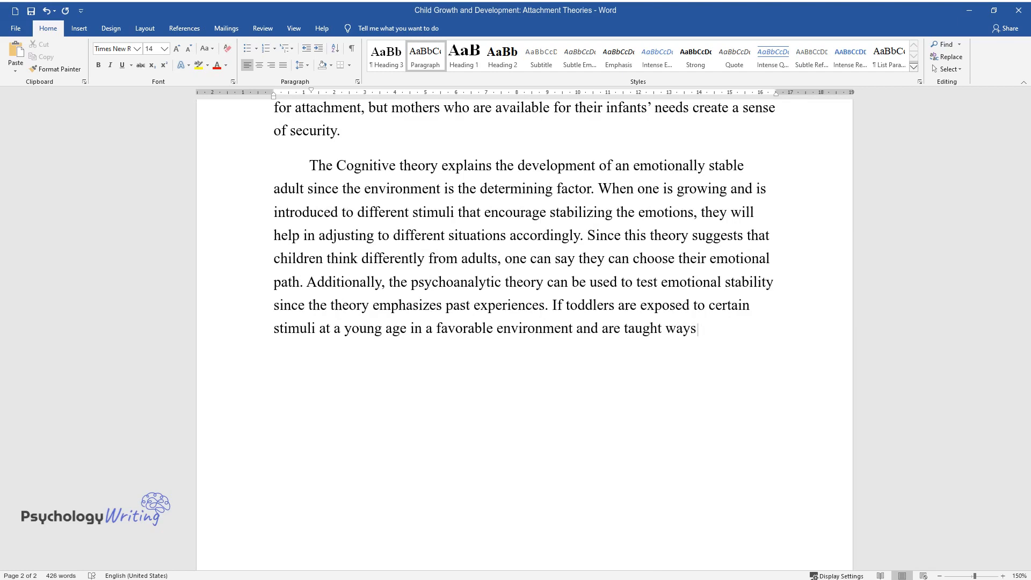
type("to control the emotion at hand, they will grow up to be emotionally stable adults. Certain")
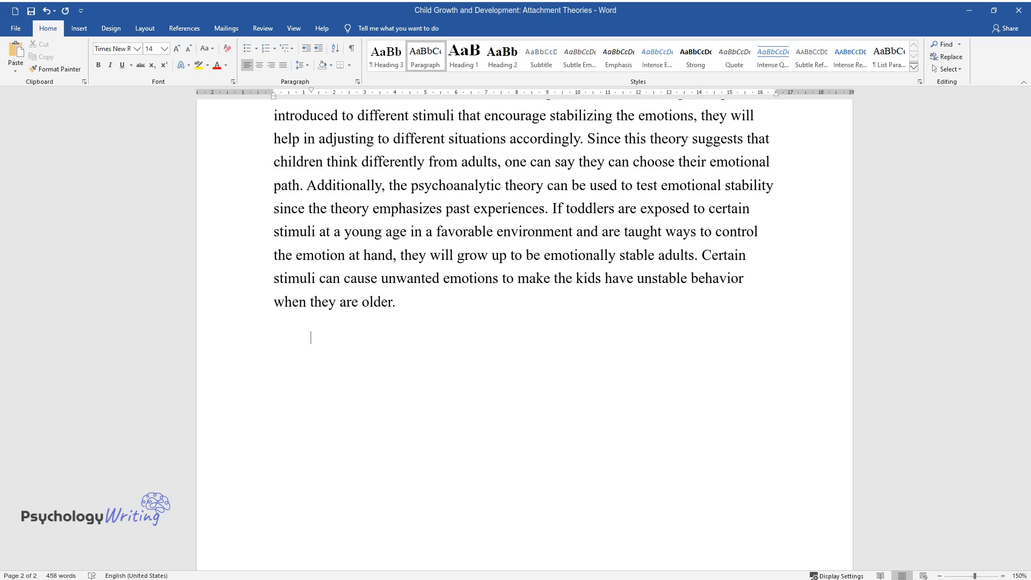
- Write that children from healthy emotional bonds with caregivers form positive relationships with peers
type("Children from healthy emotional bon")
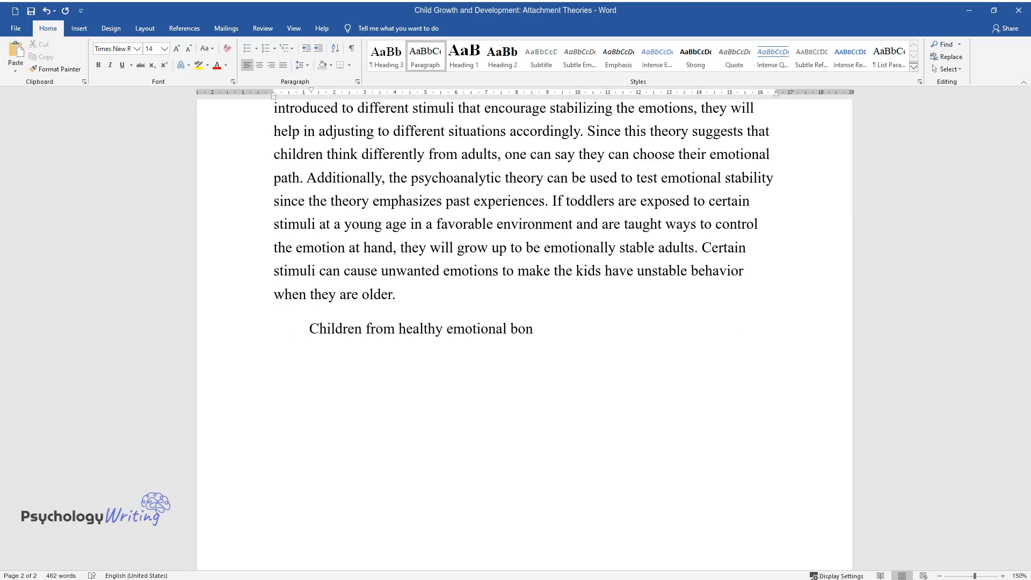
type("ds with their caregivers during their")
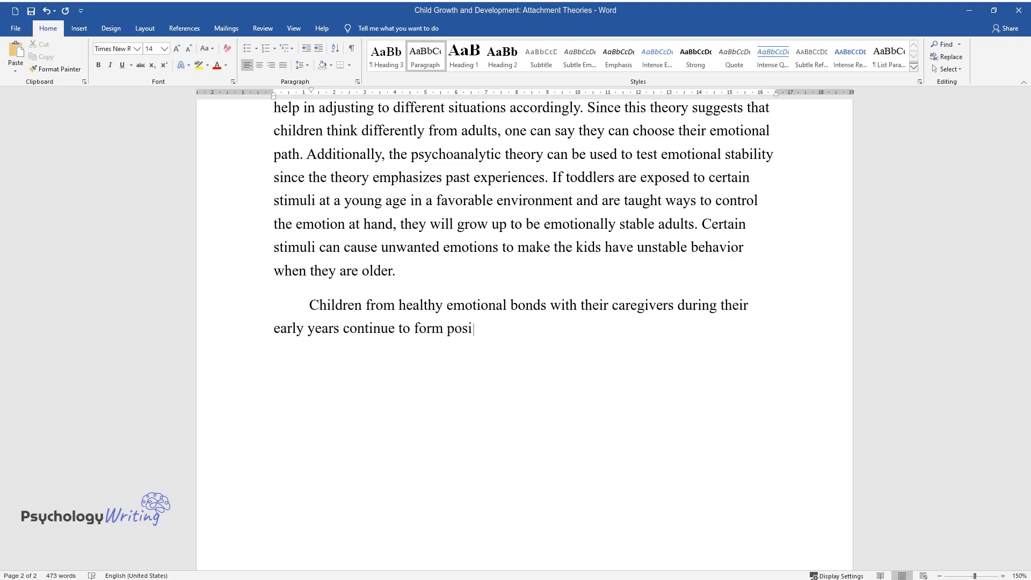
type("tive relationships with their peers. When parents")
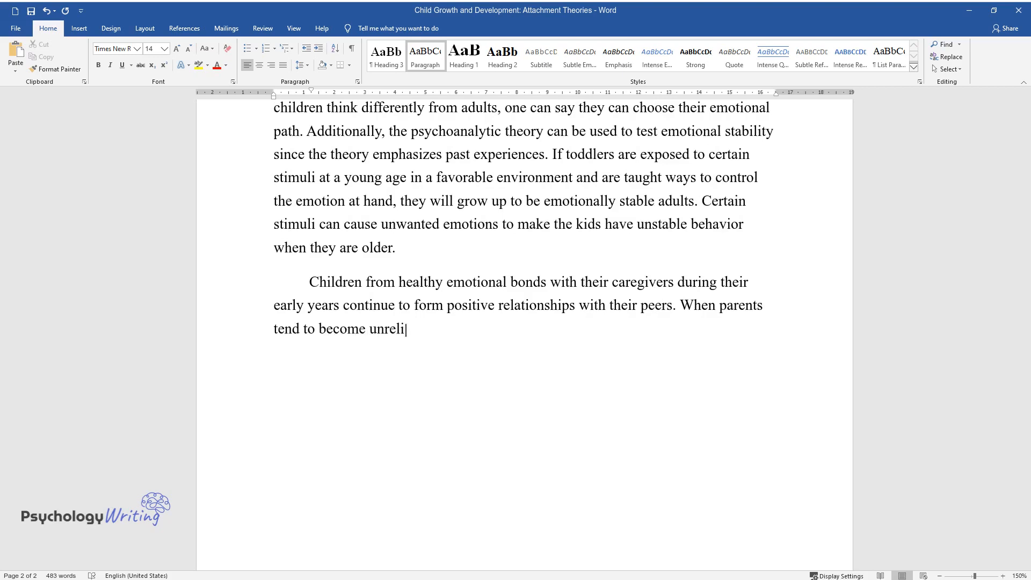
type("able and frightening these behaviors may make kids")
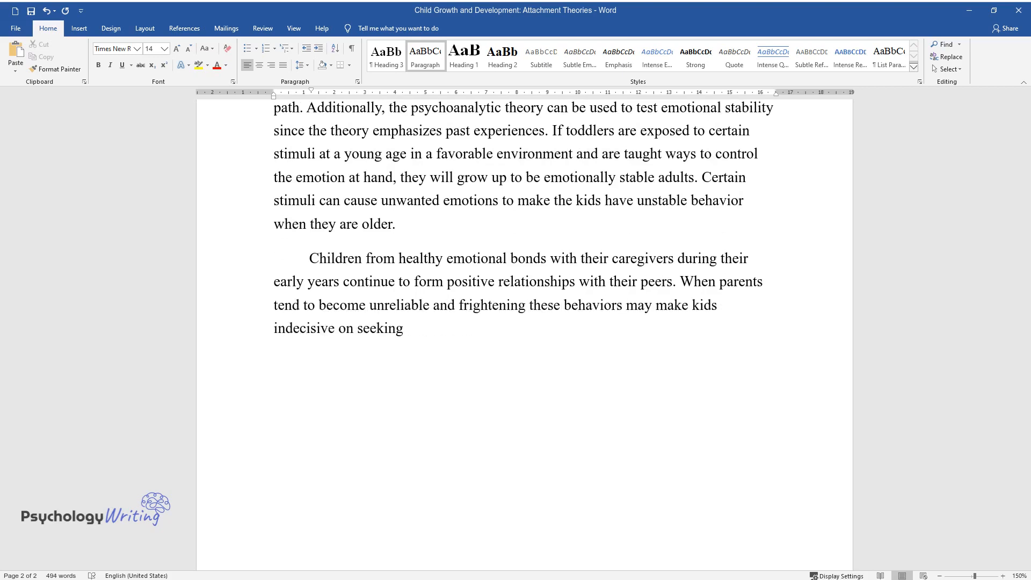
type("or sustaining the learned behavior.")
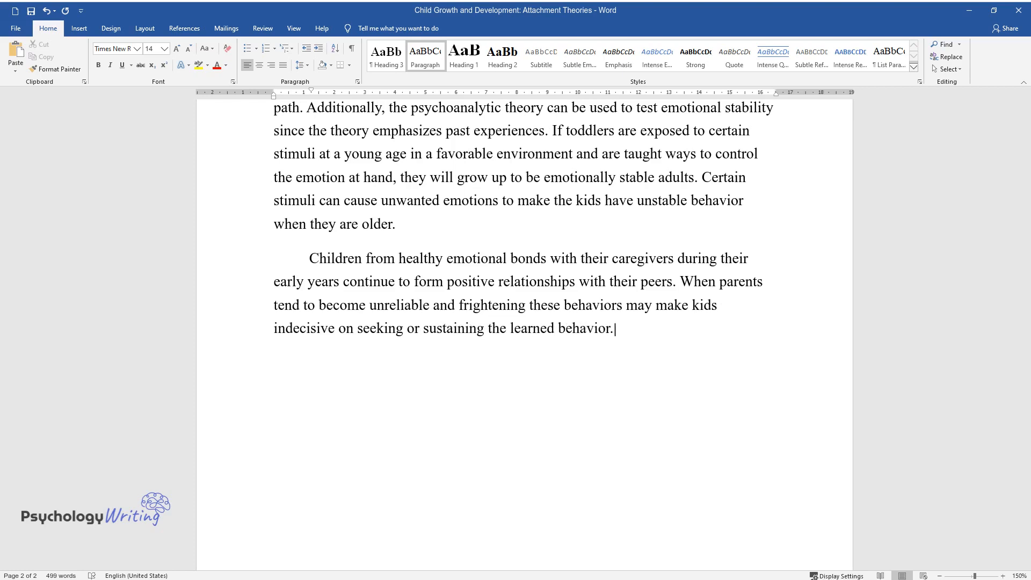
- Add sibling and community attachments and caregivers' role in the moral decay of their children
type("Other attachments that are crucial")
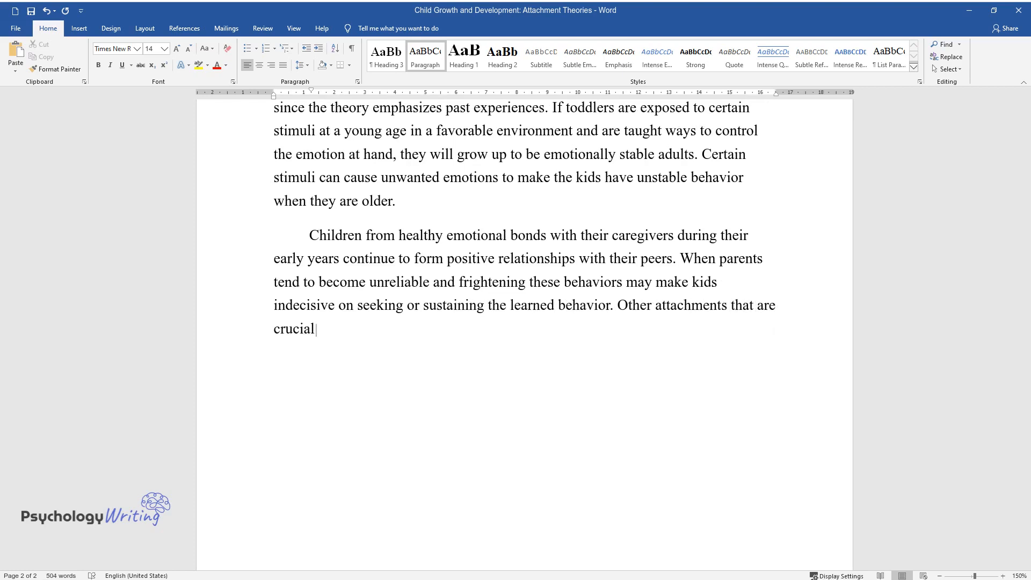
type("to children include sibling attachm")
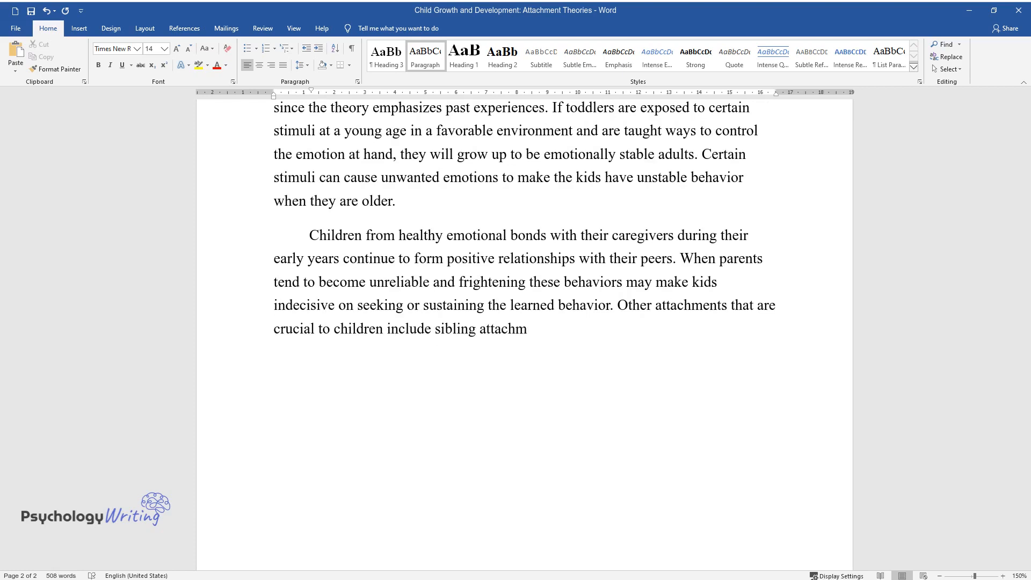
type("ent. Sometimes others feel more secu")
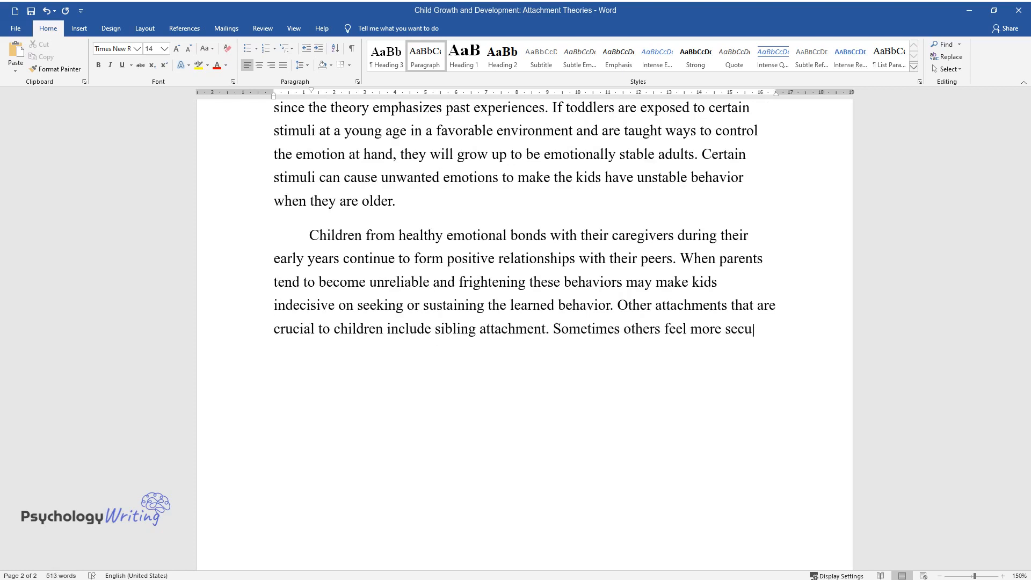
type("re around their siblings than aroun")
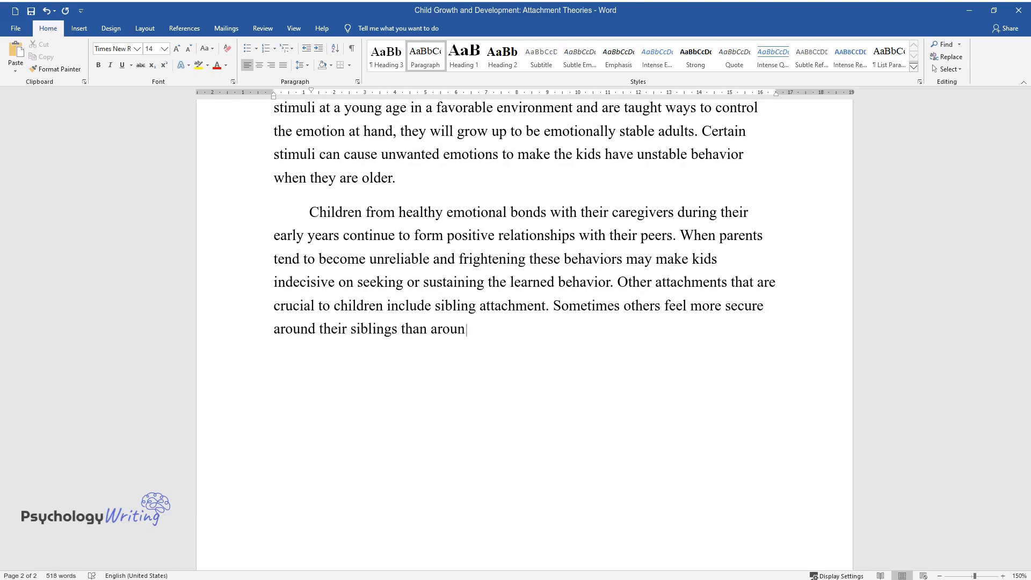
type("d their parents. Children can also f")
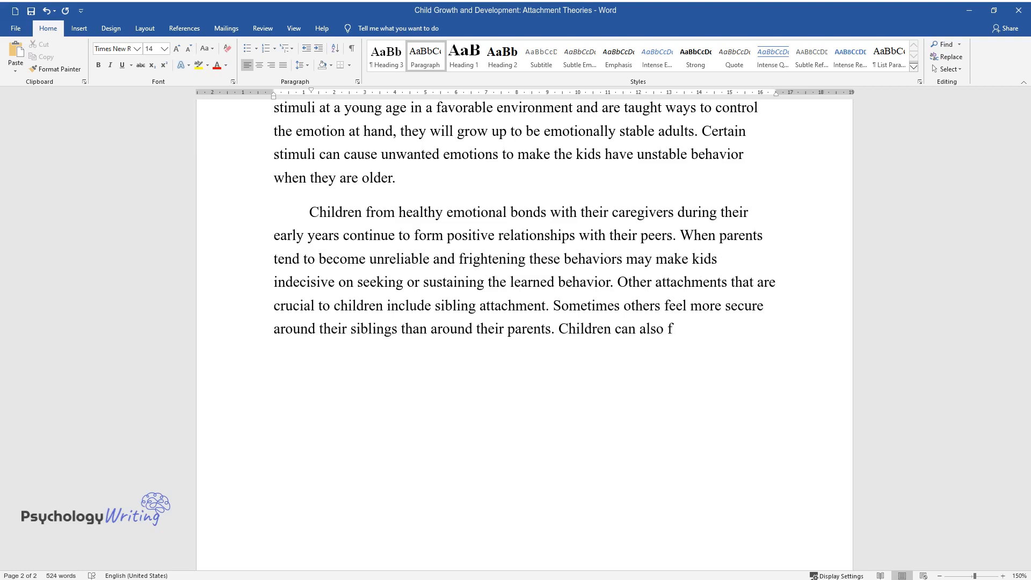
type("orm strong bonds with members of the")
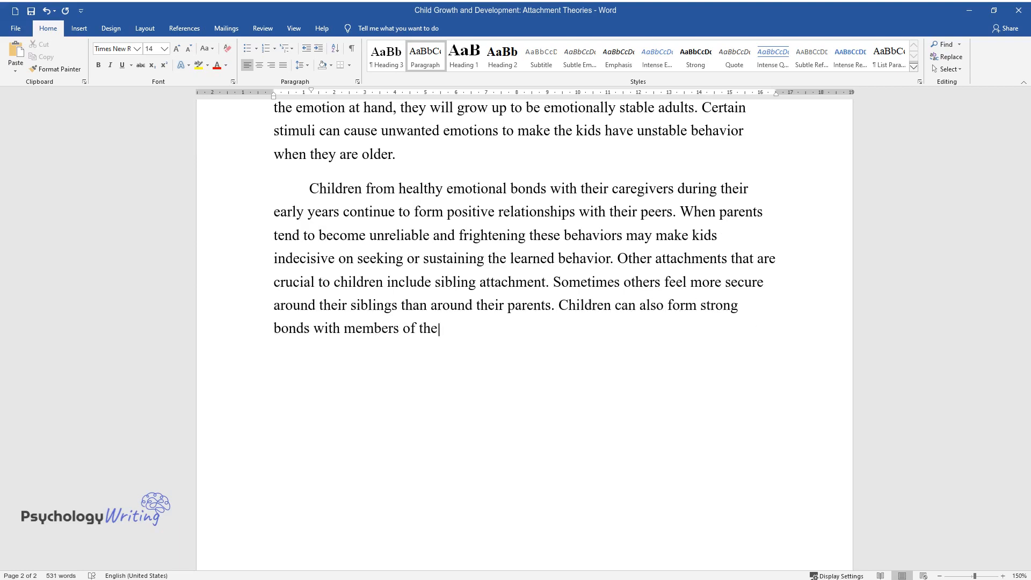
type("community by taking up various exercises carried out")
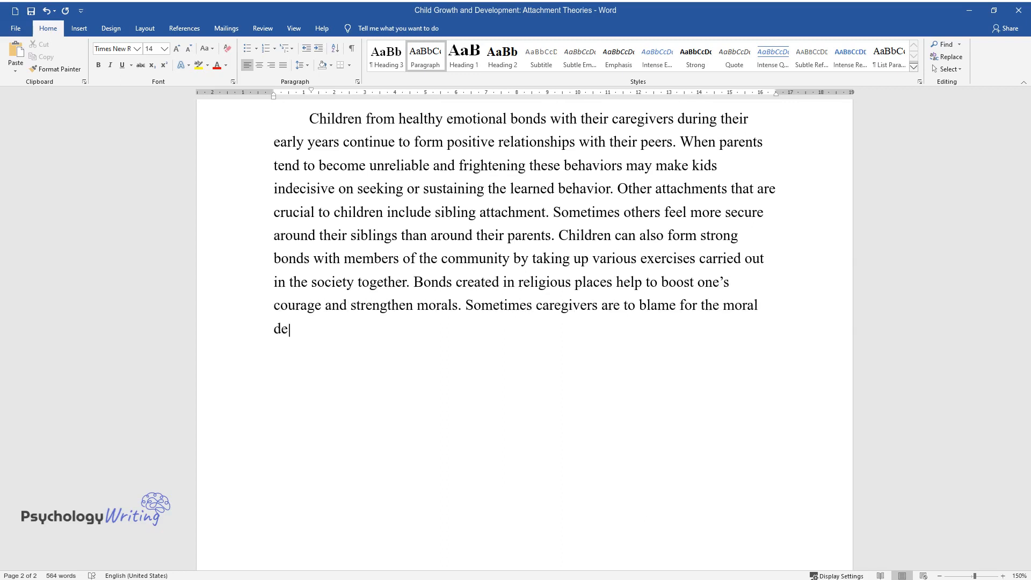
type("cay of their children as some do not give them the space to interact with peers")
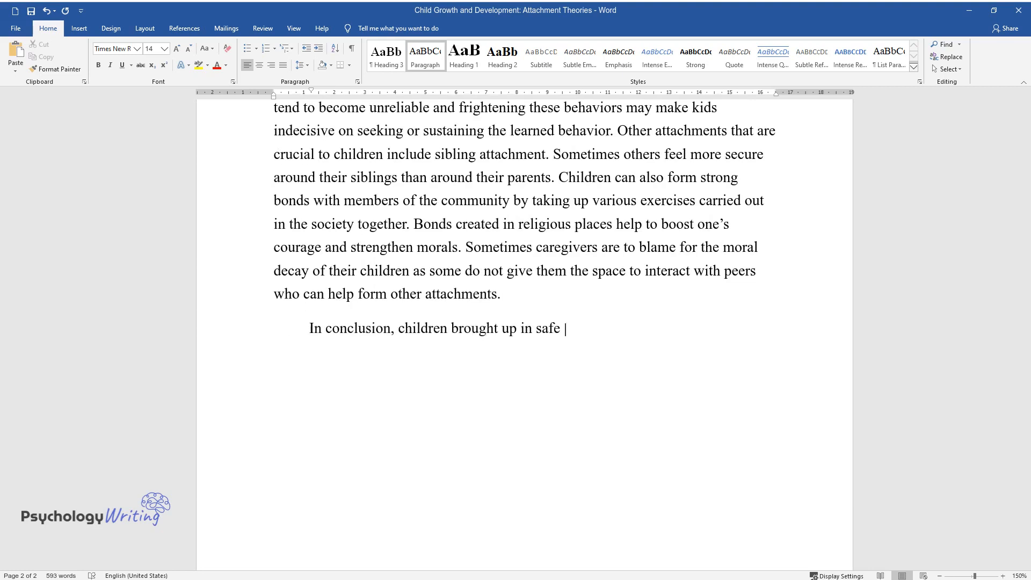
- Write that children from safe, conducive environments create attachments more easily, depending on upbringing strategies
type("and conducive environments have an e")
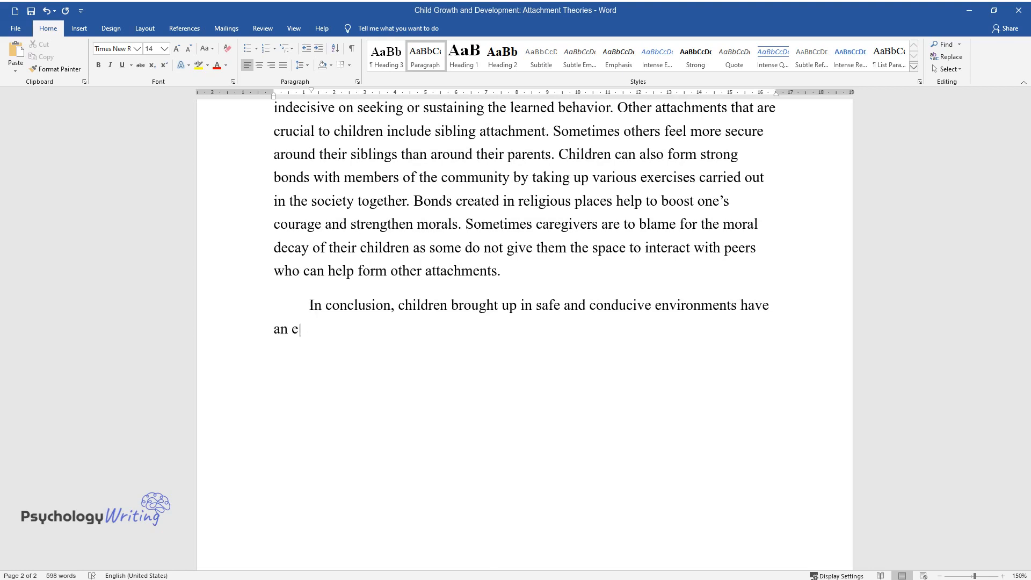
type("asier time creating attachments. What")
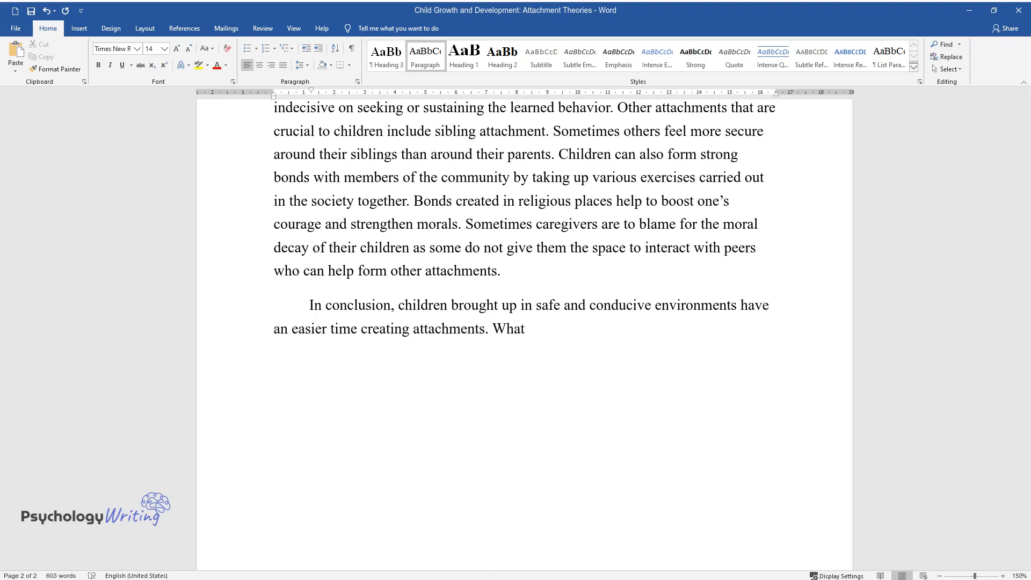
type("way one brings up their babies depict")
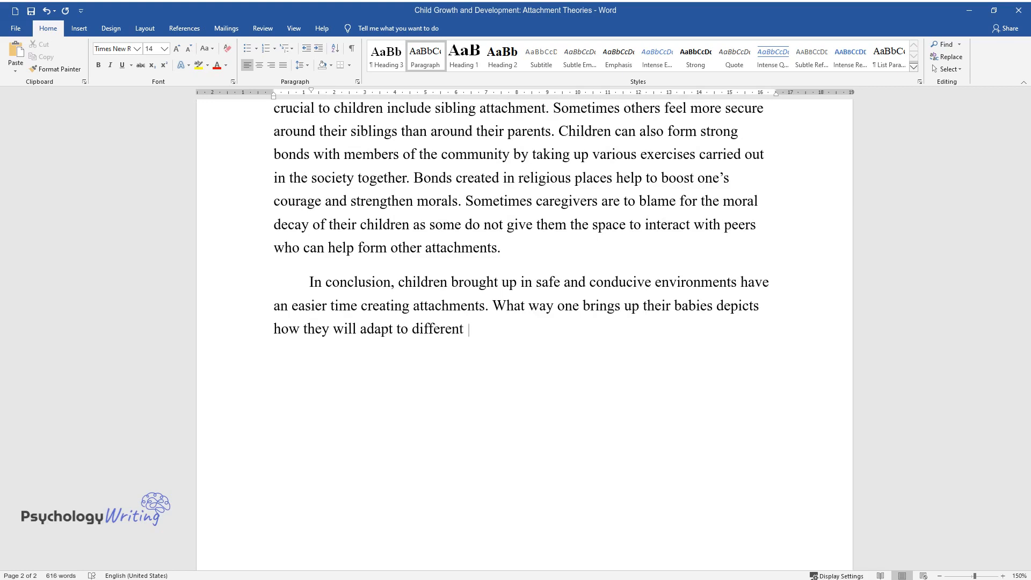
type("surroundings. Different strategies in upbringing")
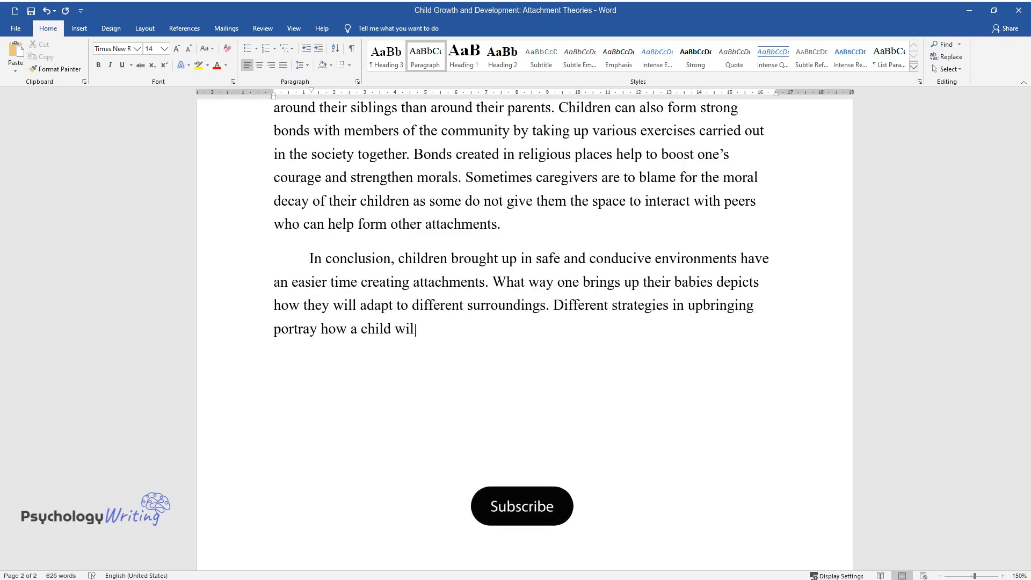
- Continue the conclusion noting some people change within youthful age to their desired stimuli
left_click(522, 506)
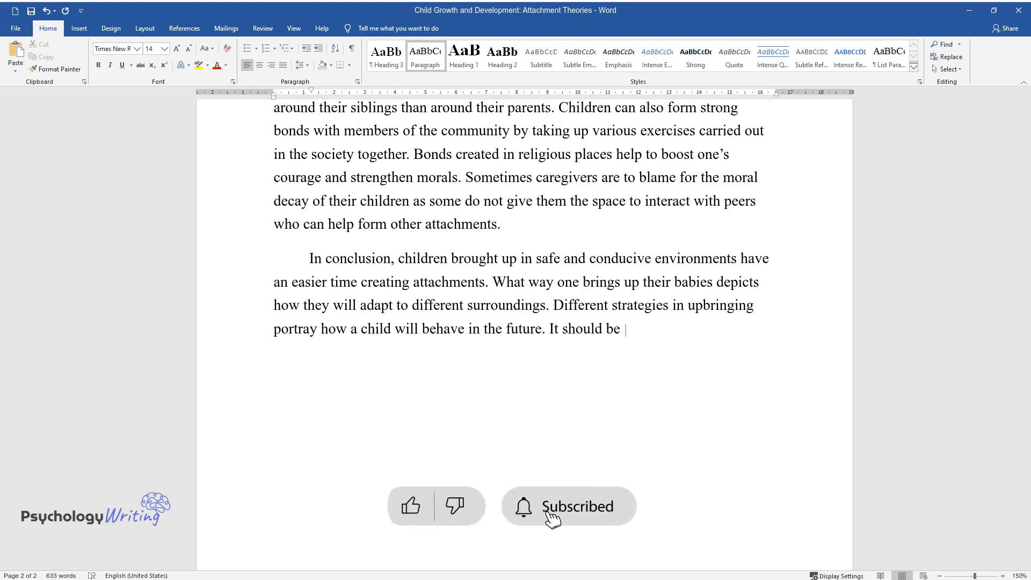
type("noted that some people change within")
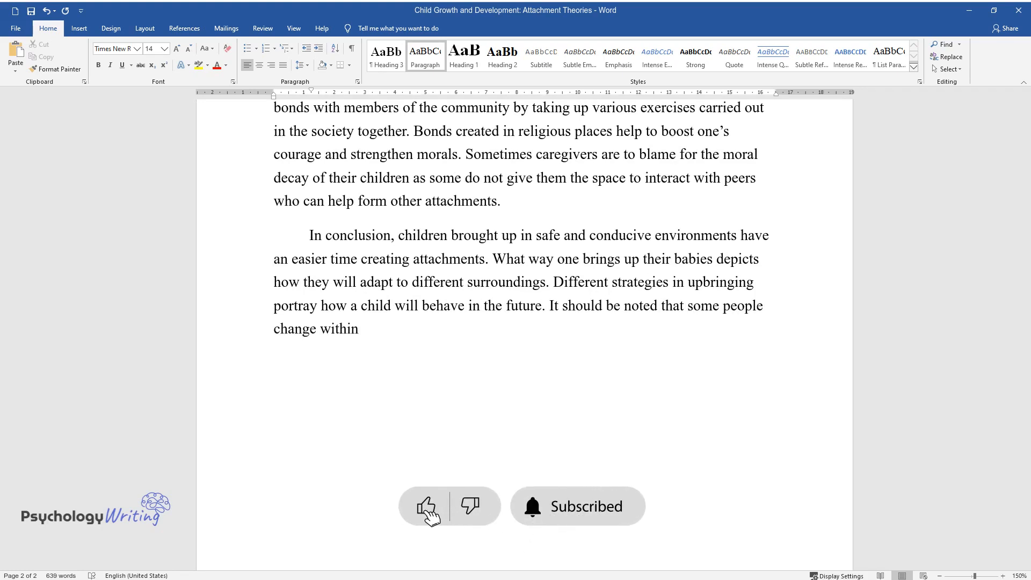
type("youthful age to their desired stimu")
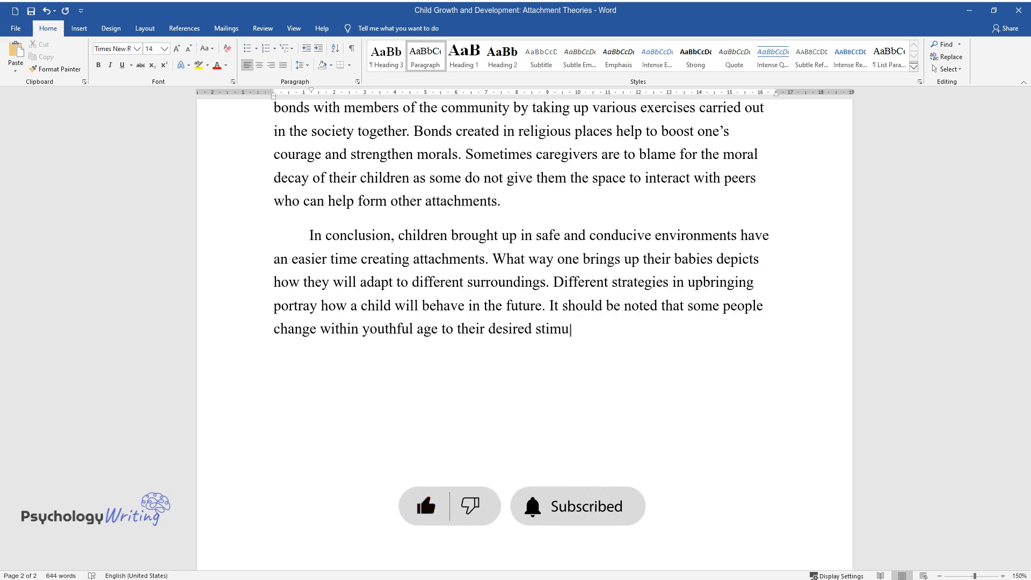